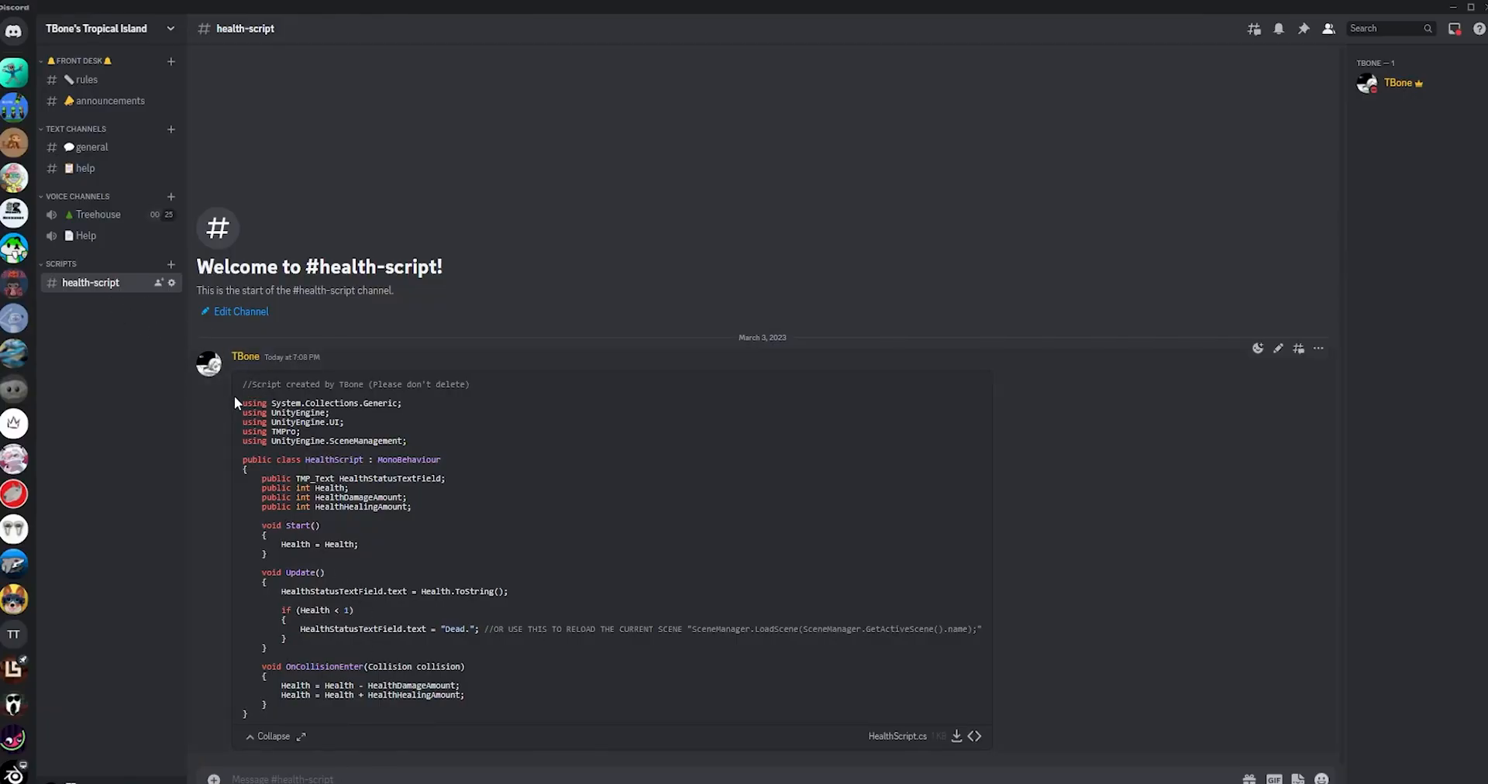
{"action": "mouse_move", "coordinate": [489, 610]}
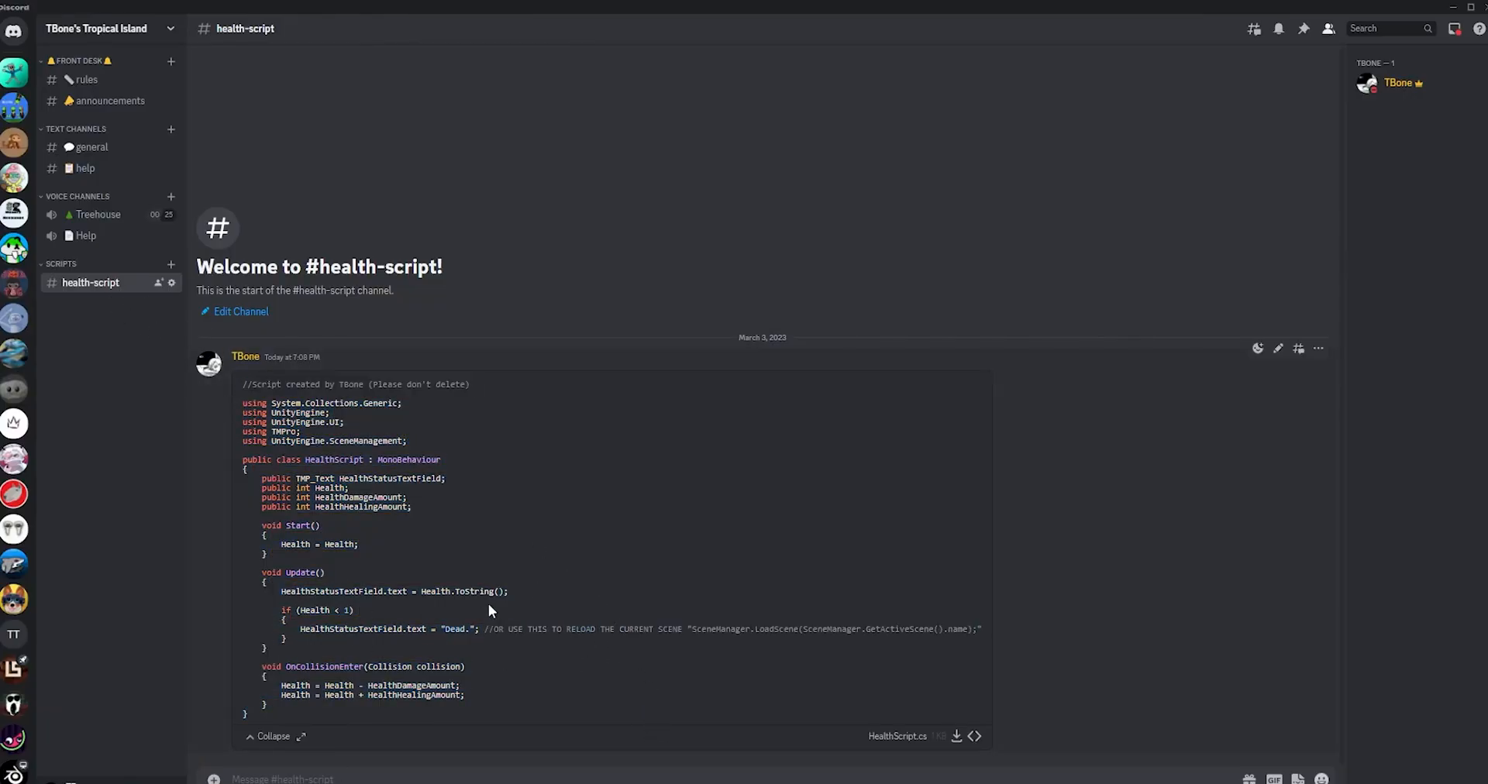
{"action": "mouse_move", "coordinate": [956, 738]}
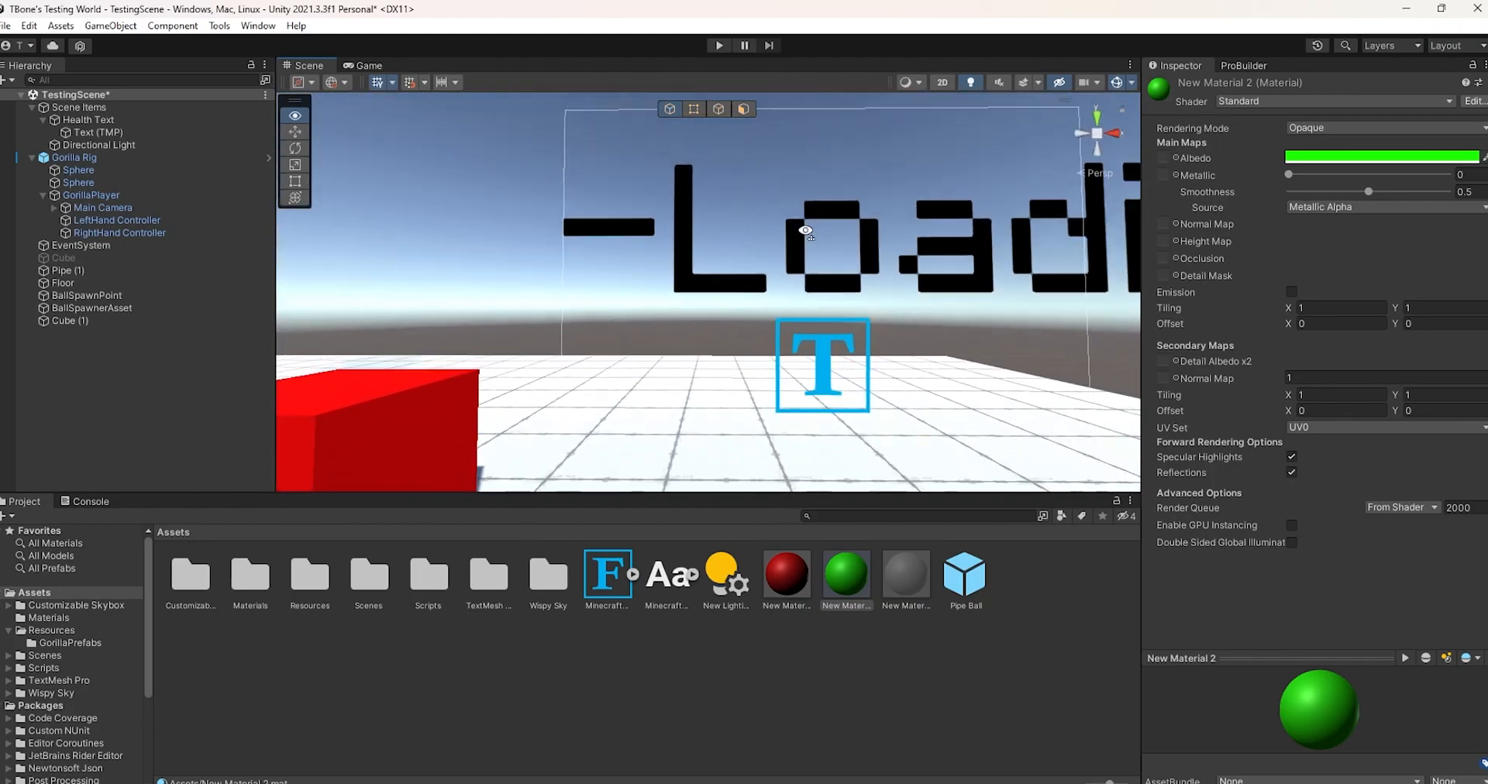
- Select Cube (1) so the newly attached HealthScript shows in the Inspector
{"action": "left_click", "coordinate": [69, 321]}
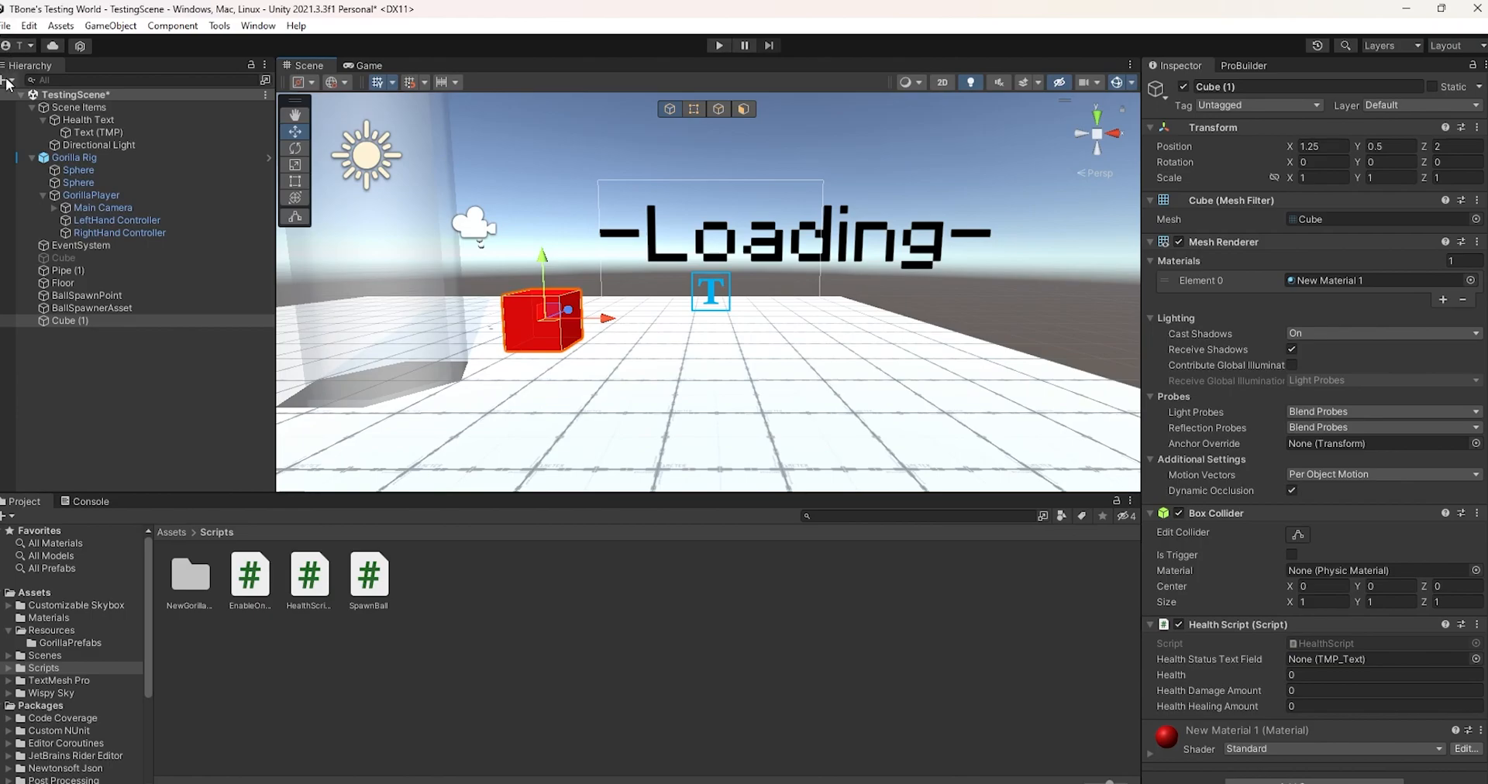
- Remove the stray Text (TMP) under Health Text, check the -Loading- text, and return to Cube (1)
{"action": "left_click", "coordinate": [98, 144]}
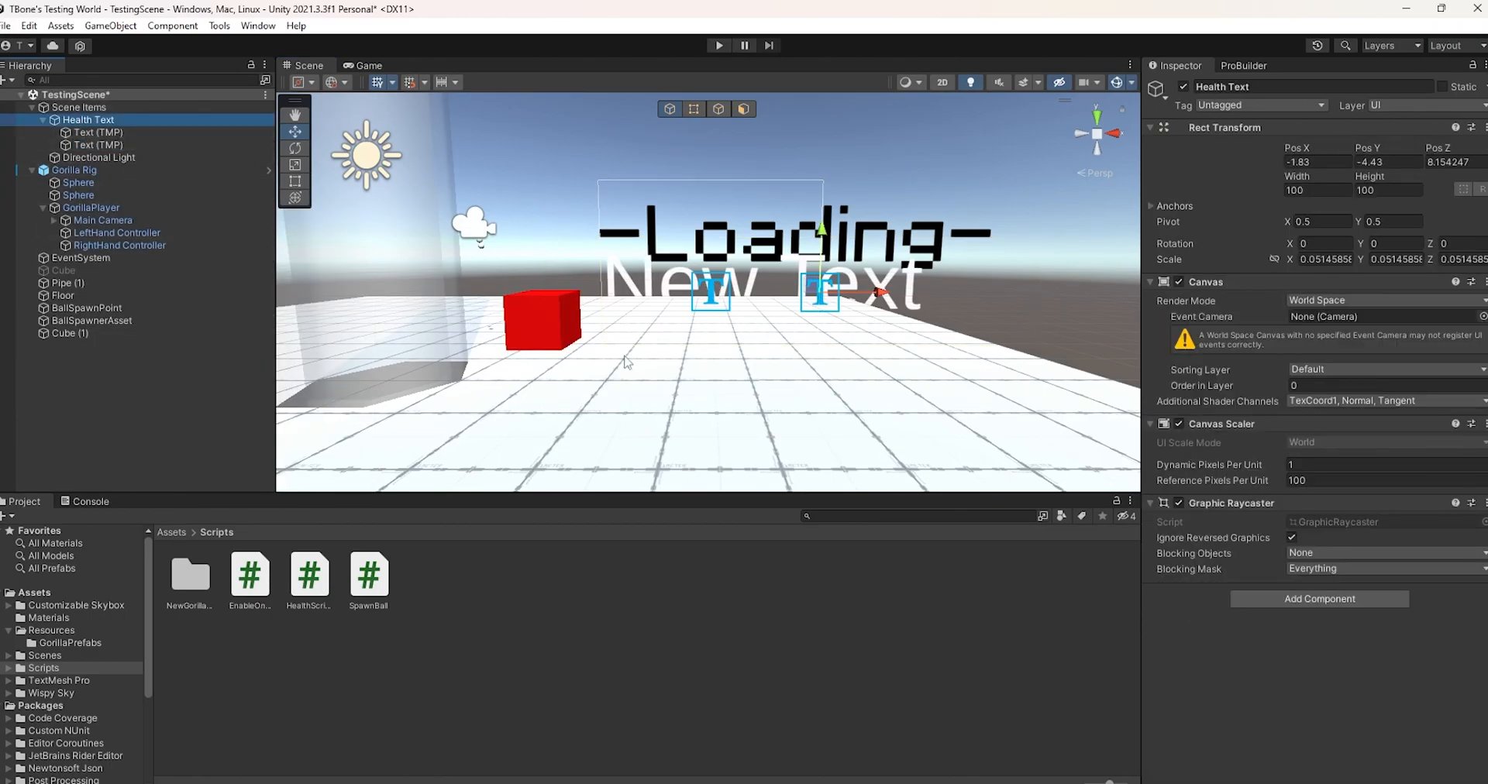
{"action": "left_click", "coordinate": [1381, 300]}
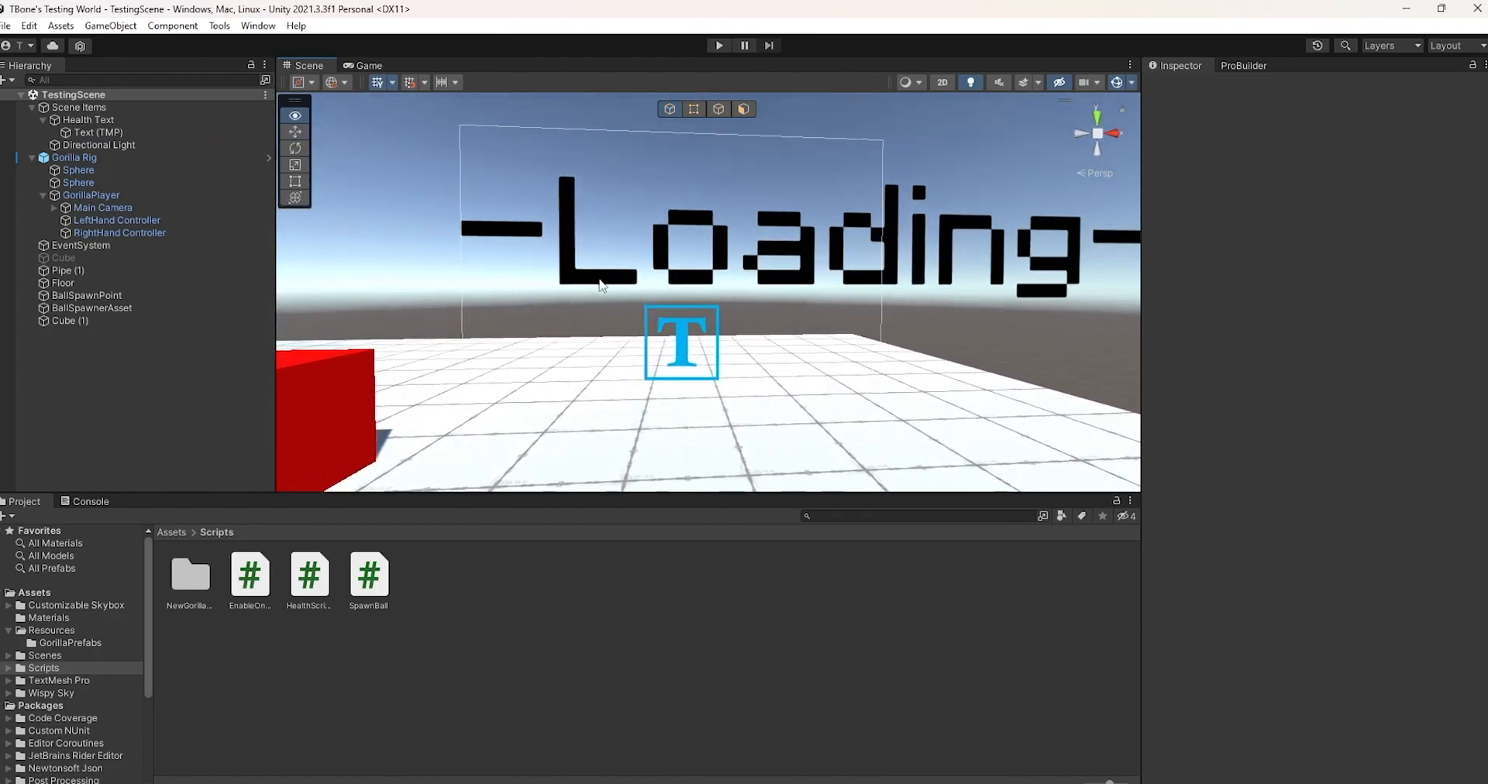
{"action": "left_click", "coordinate": [97, 132]}
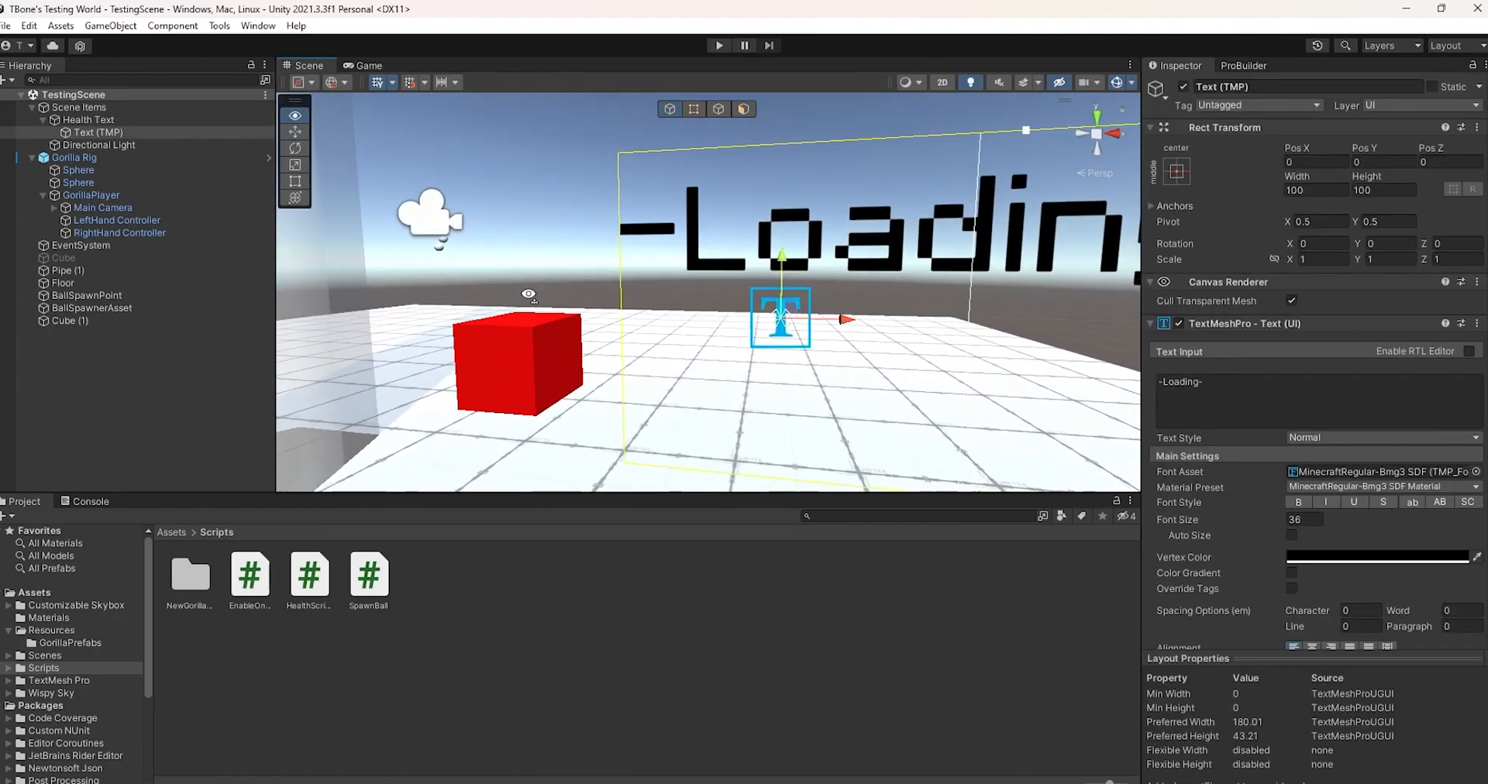
{"action": "left_click", "coordinate": [69, 320]}
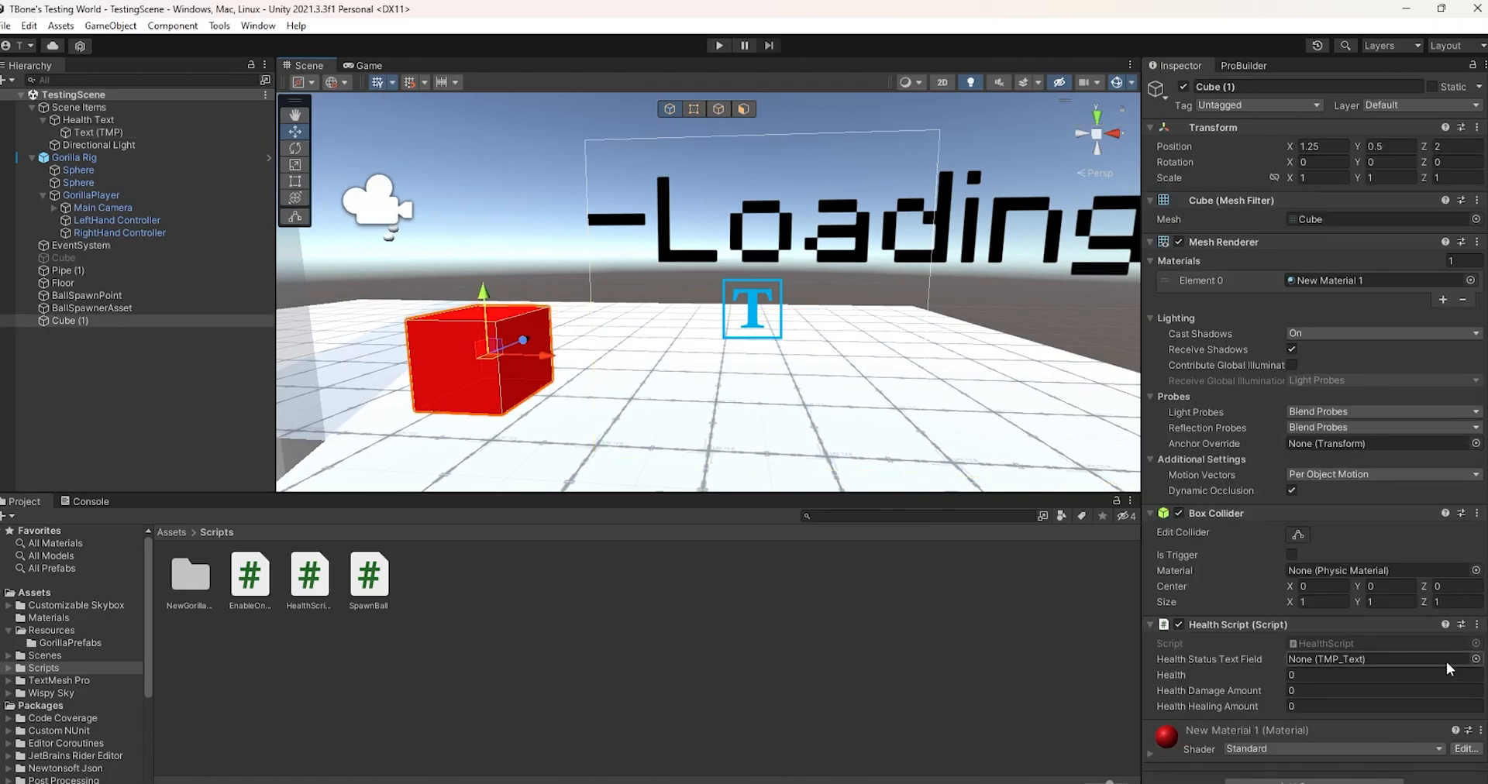
- Link the -Loading- text as the health display and set Health to 10 with the damage and heal amounts
{"action": "left_click", "coordinate": [95, 131]}
{"action": "type", "text": "13"}
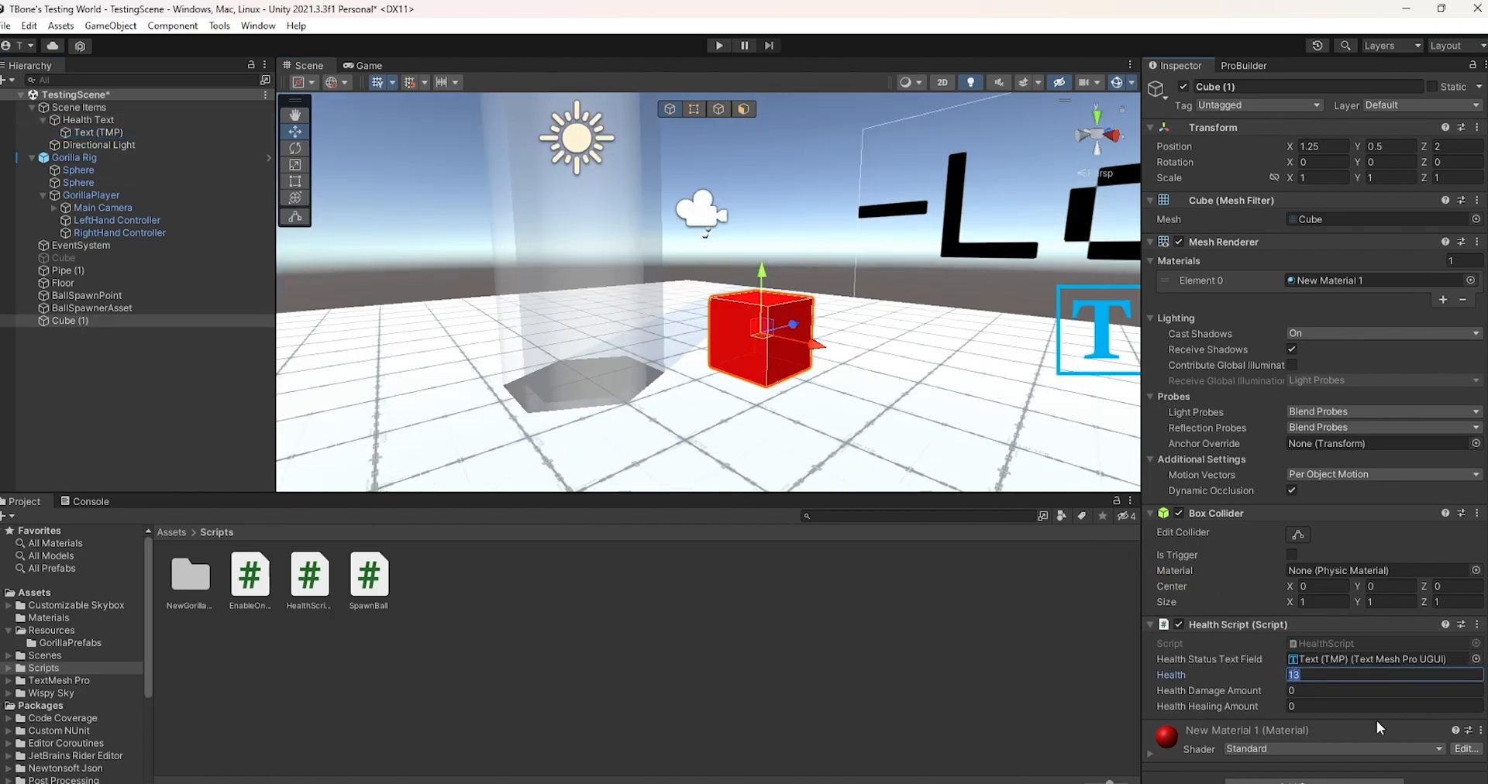
{"action": "type", "text": "1"}
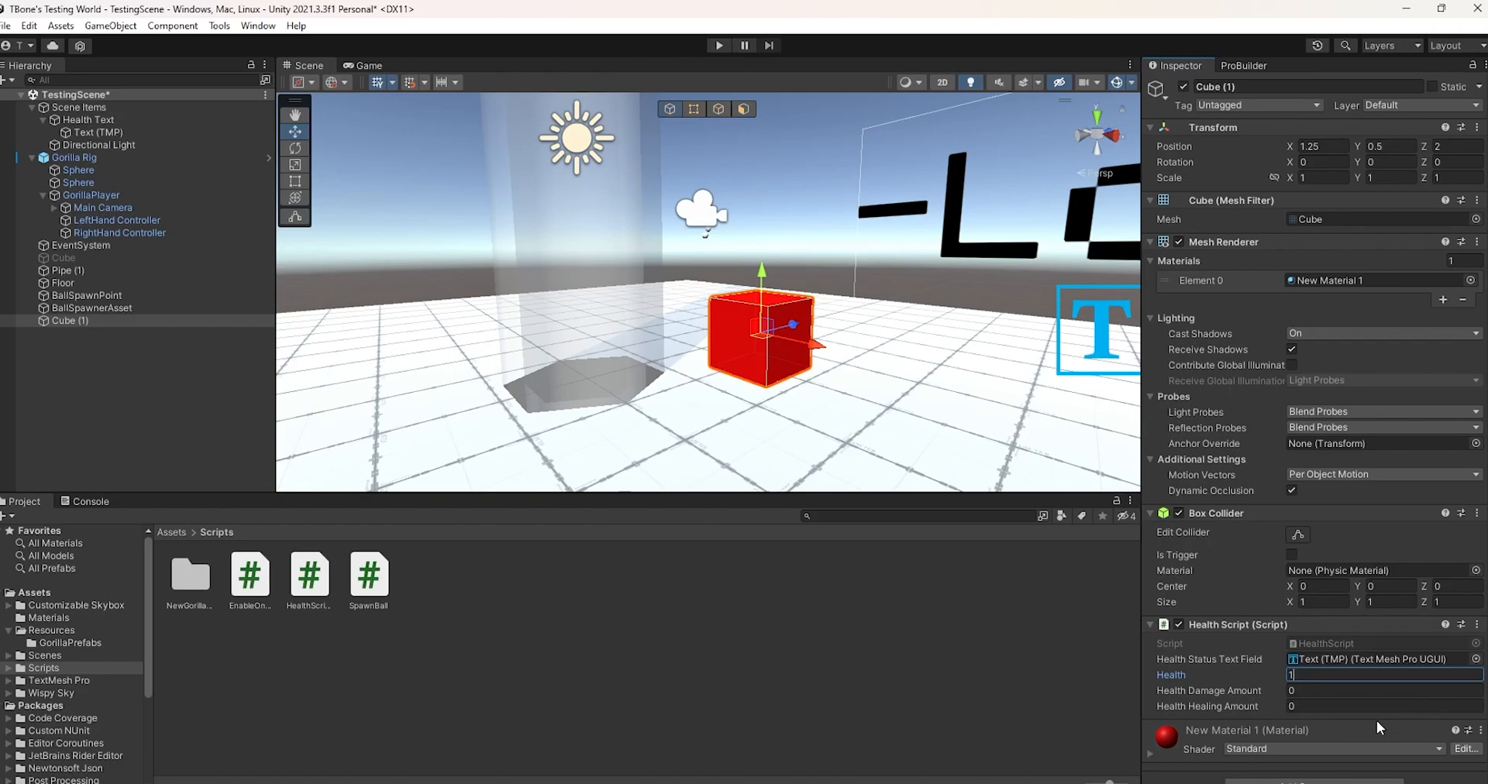
{"action": "type", "text": "0"}
{"action": "left_click", "coordinate": [1385, 691]}
{"action": "type", "text": "2"}
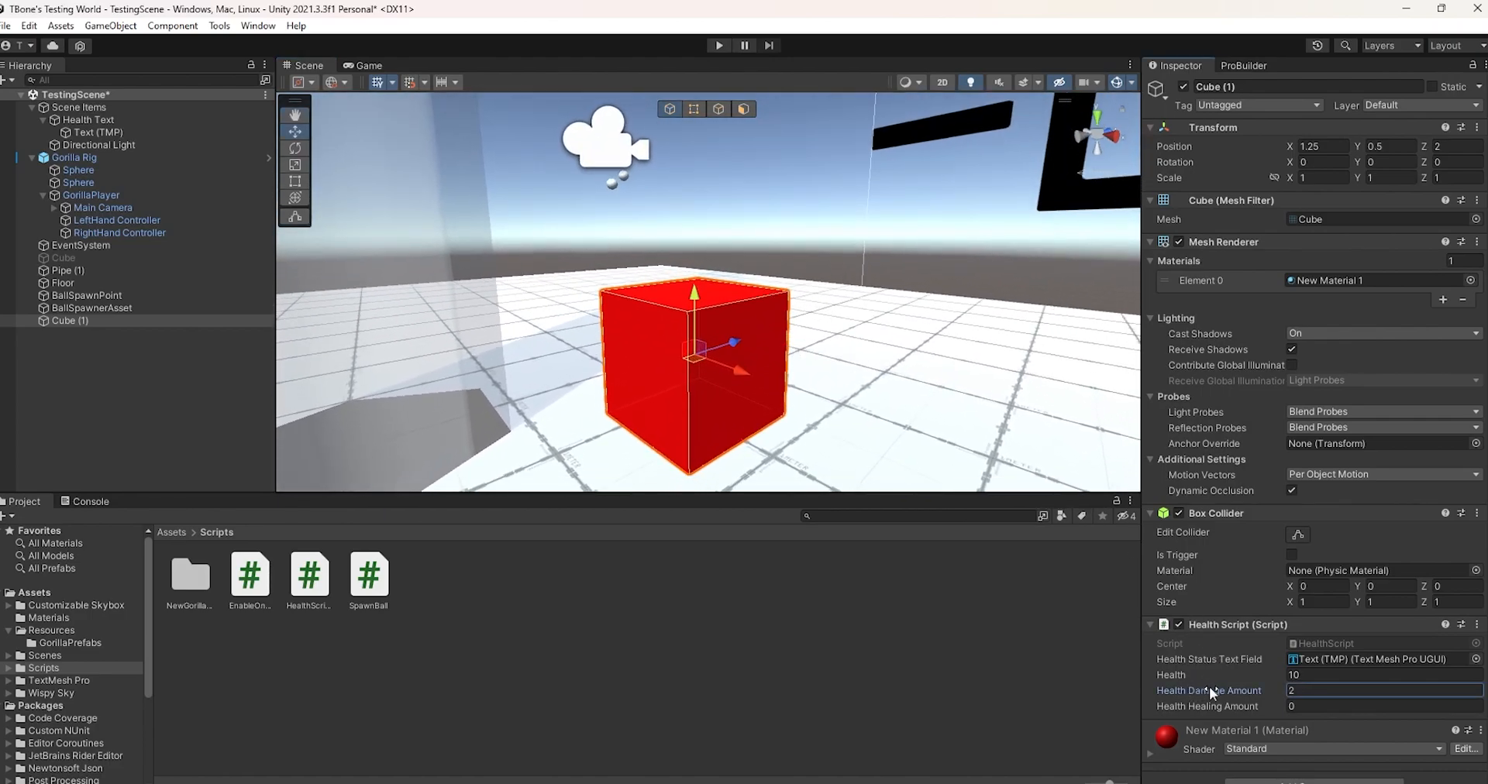
{"action": "type", "text": "18"}
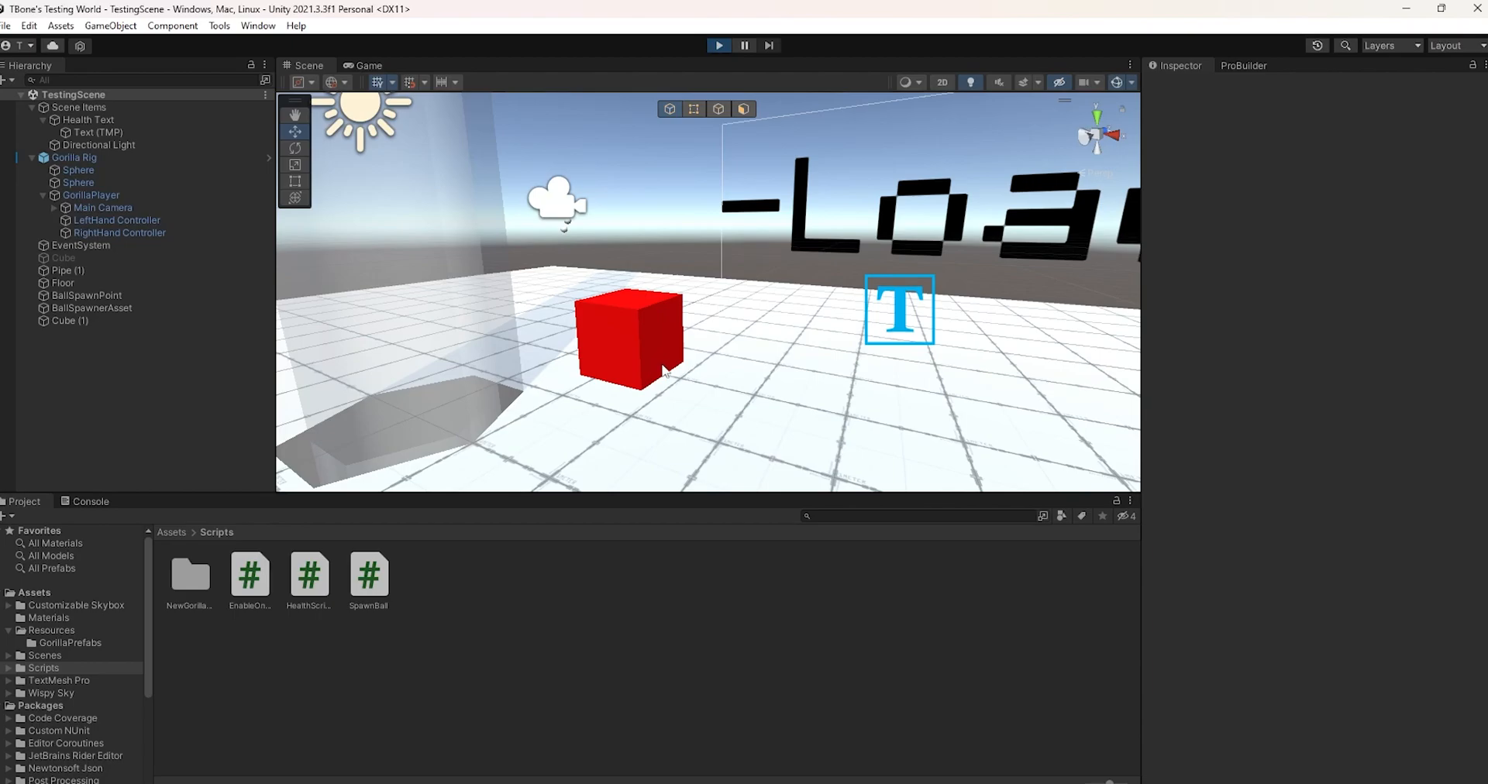
- Play-test by moving the LeftHand Controller into the red cube until the health text reads Dead, then stop
{"action": "left_click", "coordinate": [718, 45]}
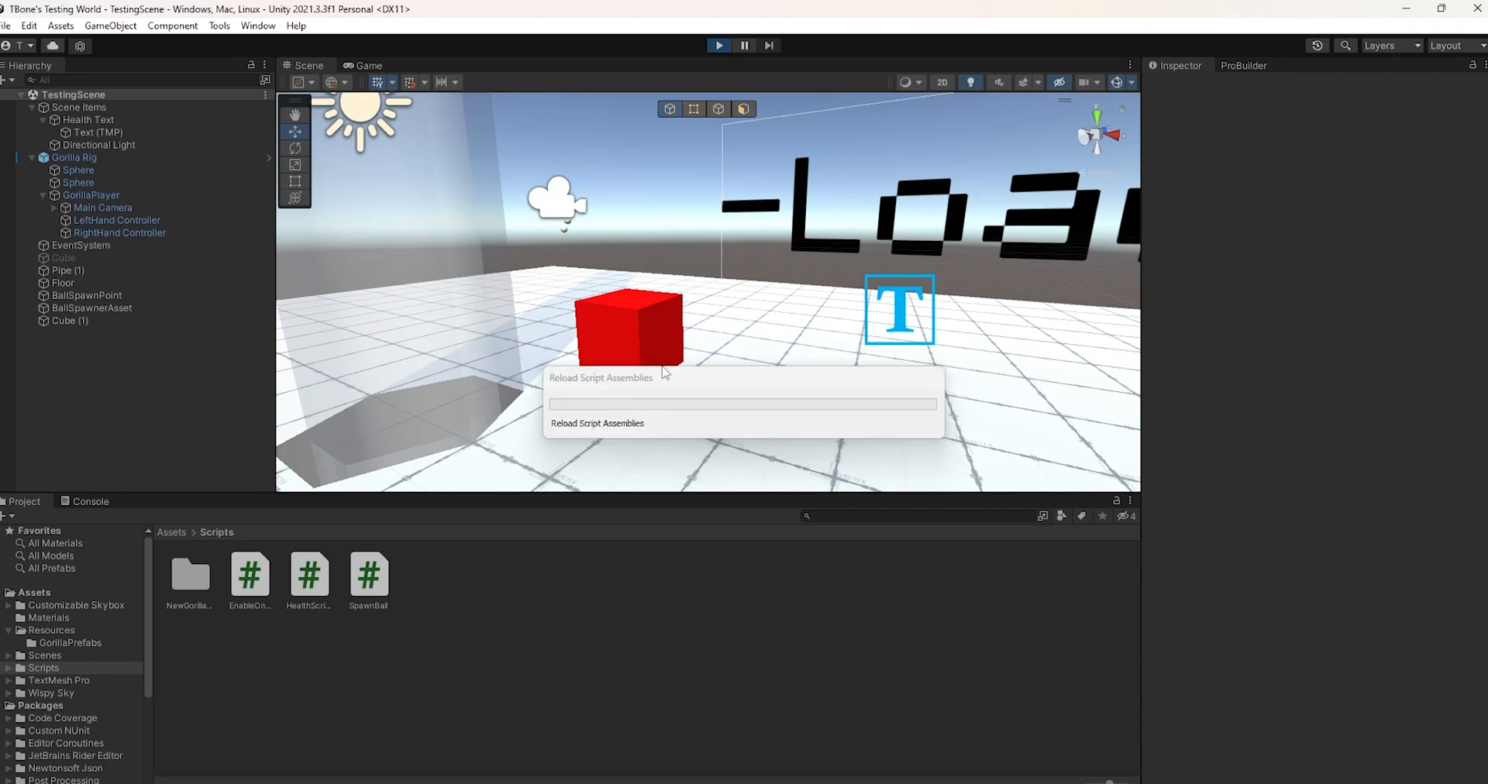
{"action": "left_click", "coordinate": [368, 64]}
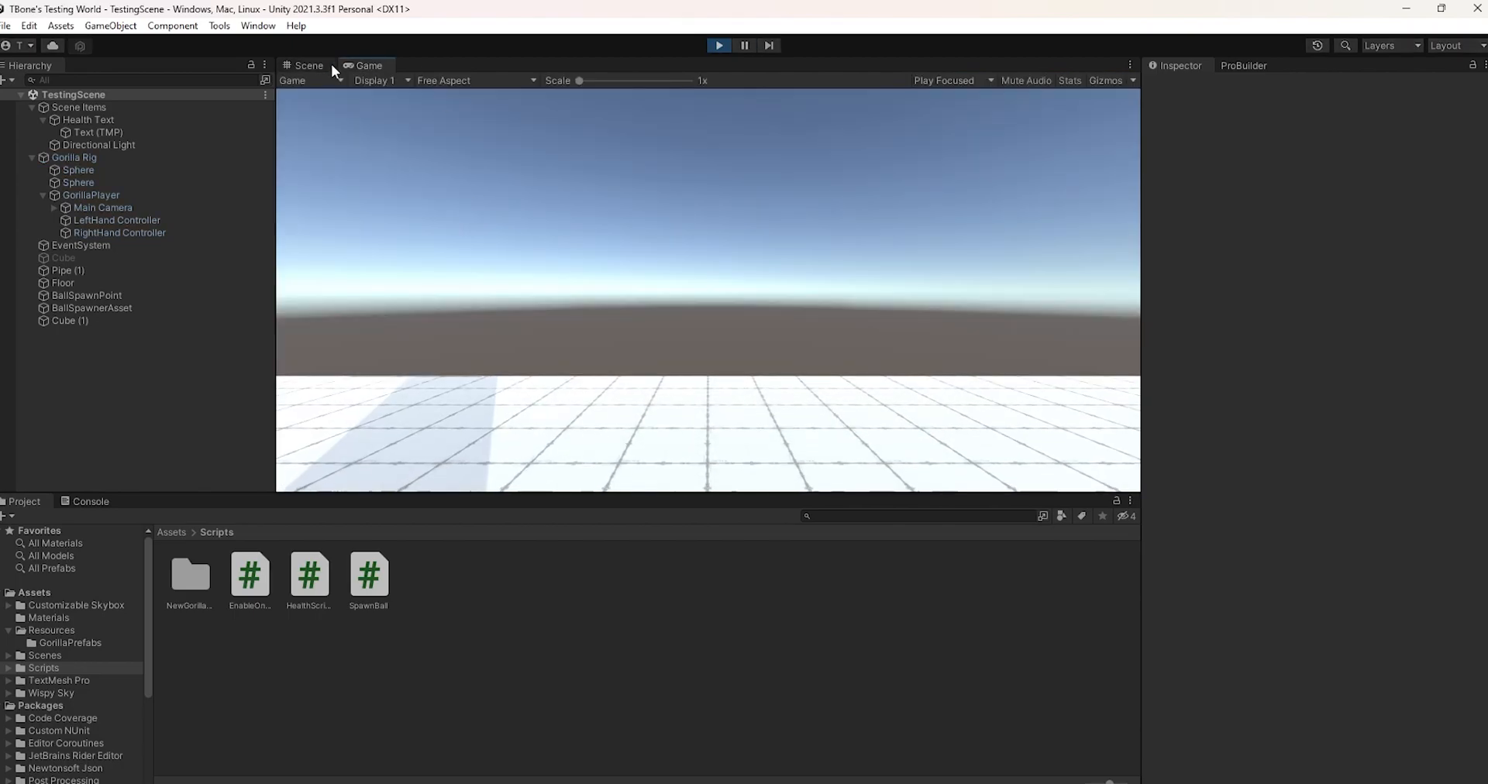
{"action": "left_click", "coordinate": [308, 66]}
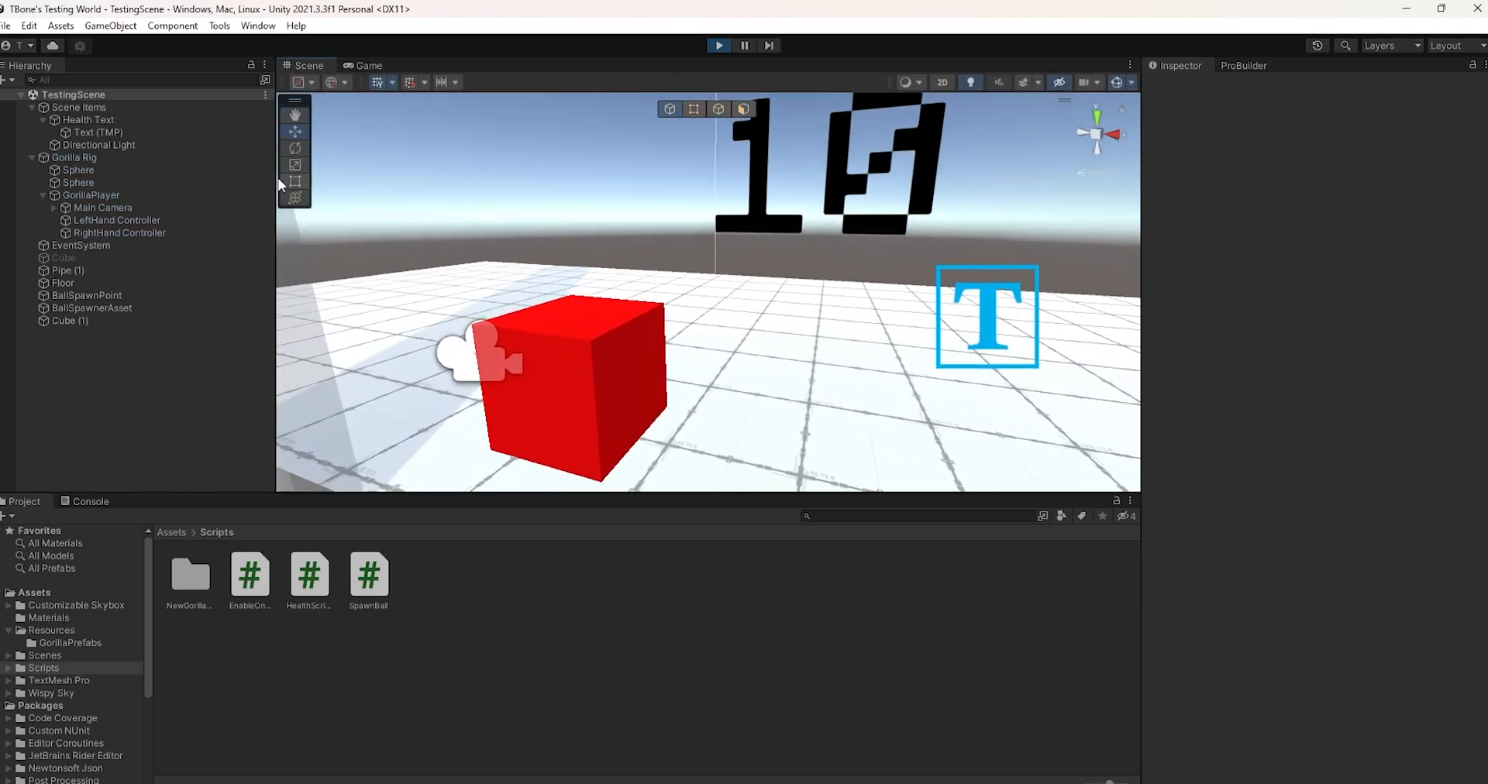
{"action": "left_click", "coordinate": [118, 220]}
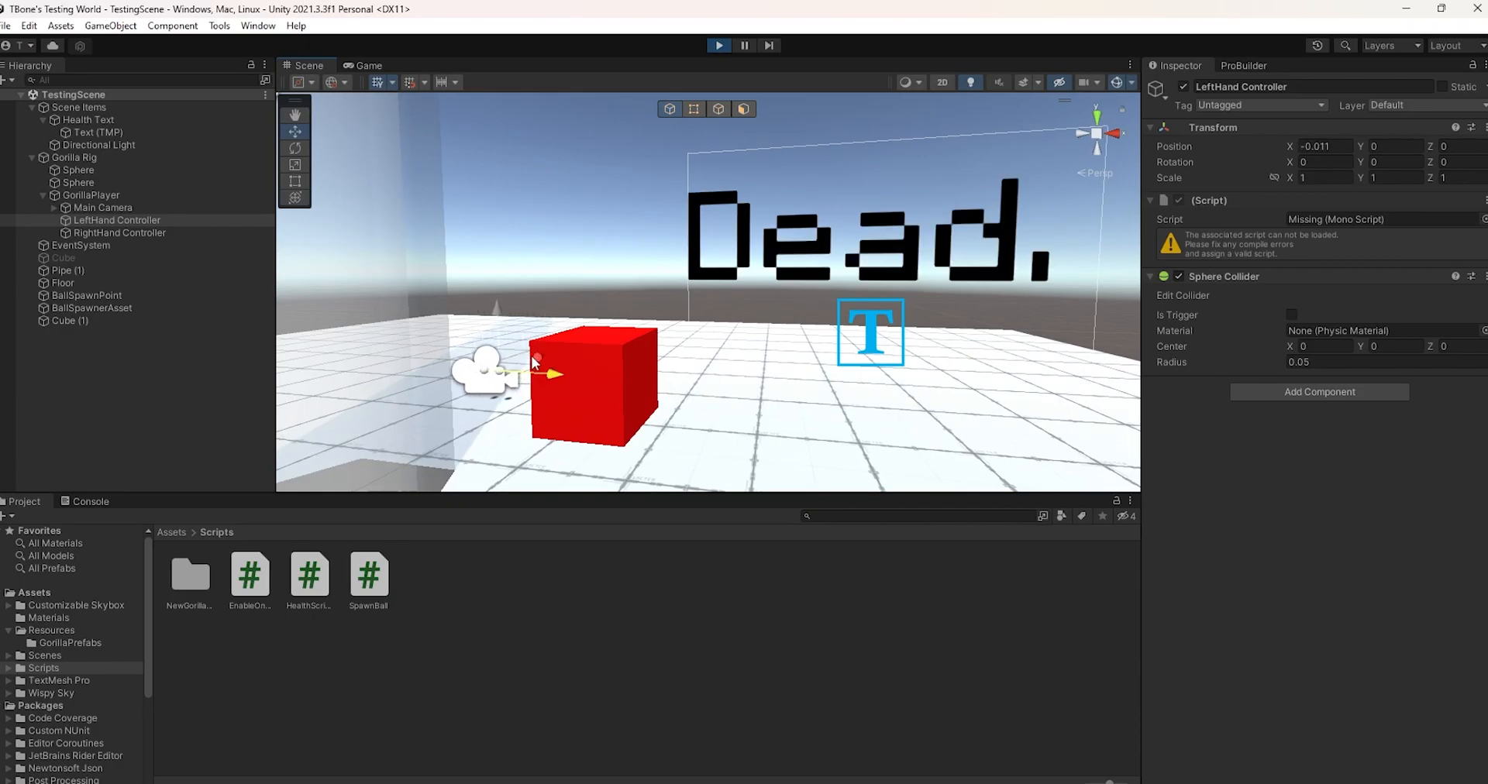
{"action": "left_click_drag", "start_coordinate": [550, 372], "coordinate": [593, 373]}
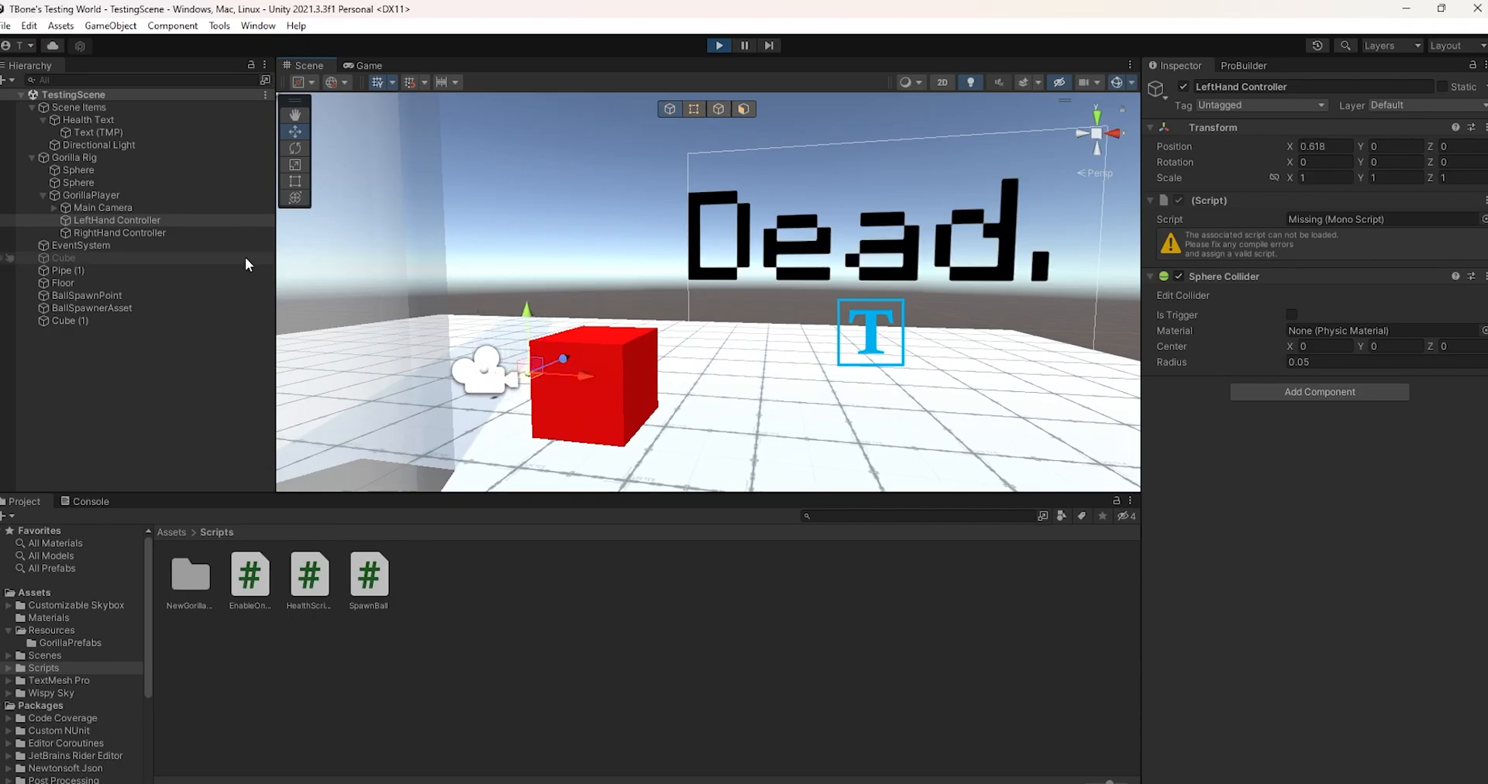
{"action": "left_click", "coordinate": [71, 320]}
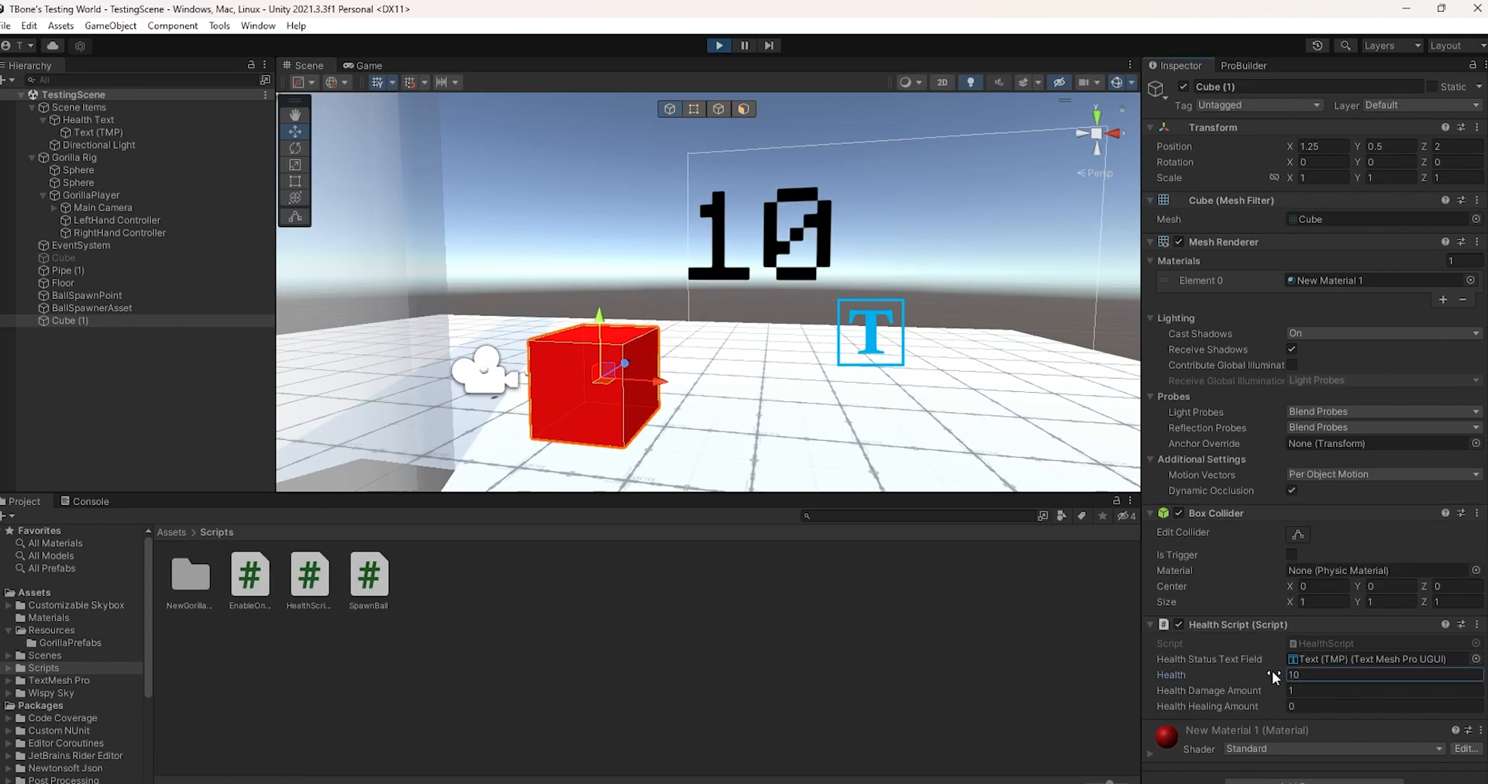
{"action": "left_click", "coordinate": [119, 232]}
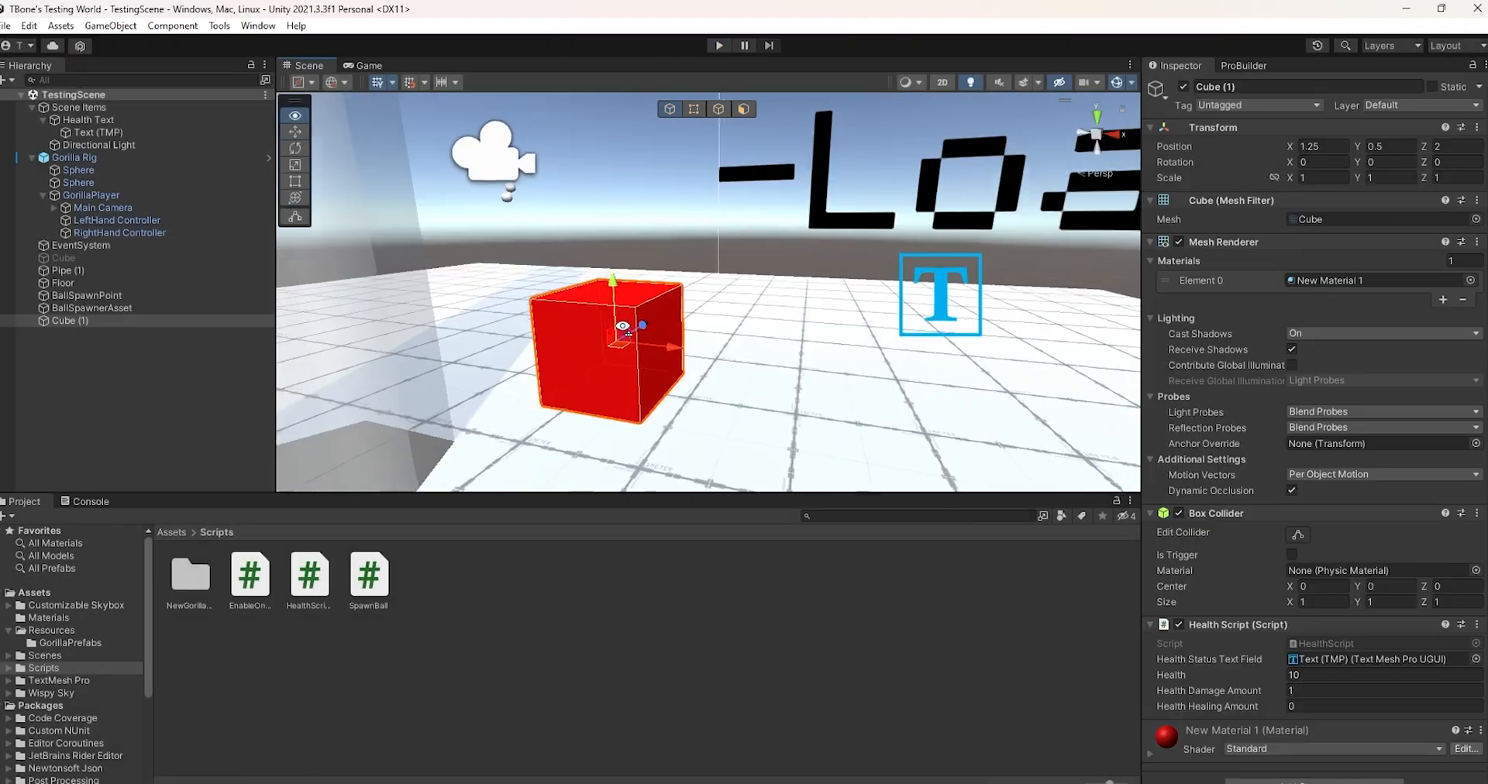
- Set the cube's Health Damage Amount to 0 and Health Healing Amount to 1
{"action": "left_click", "coordinate": [1377, 691]}
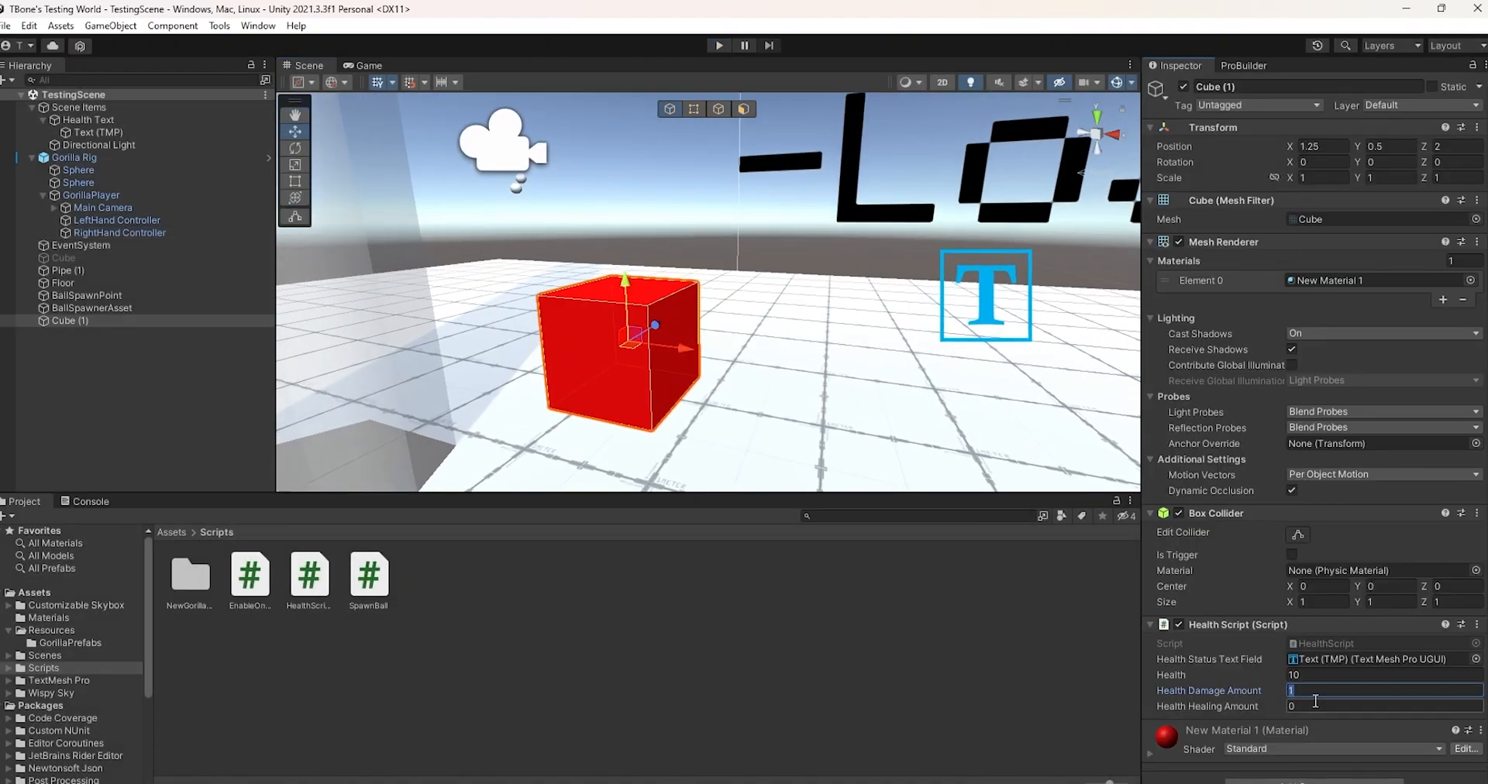
{"action": "type", "text": "0"}
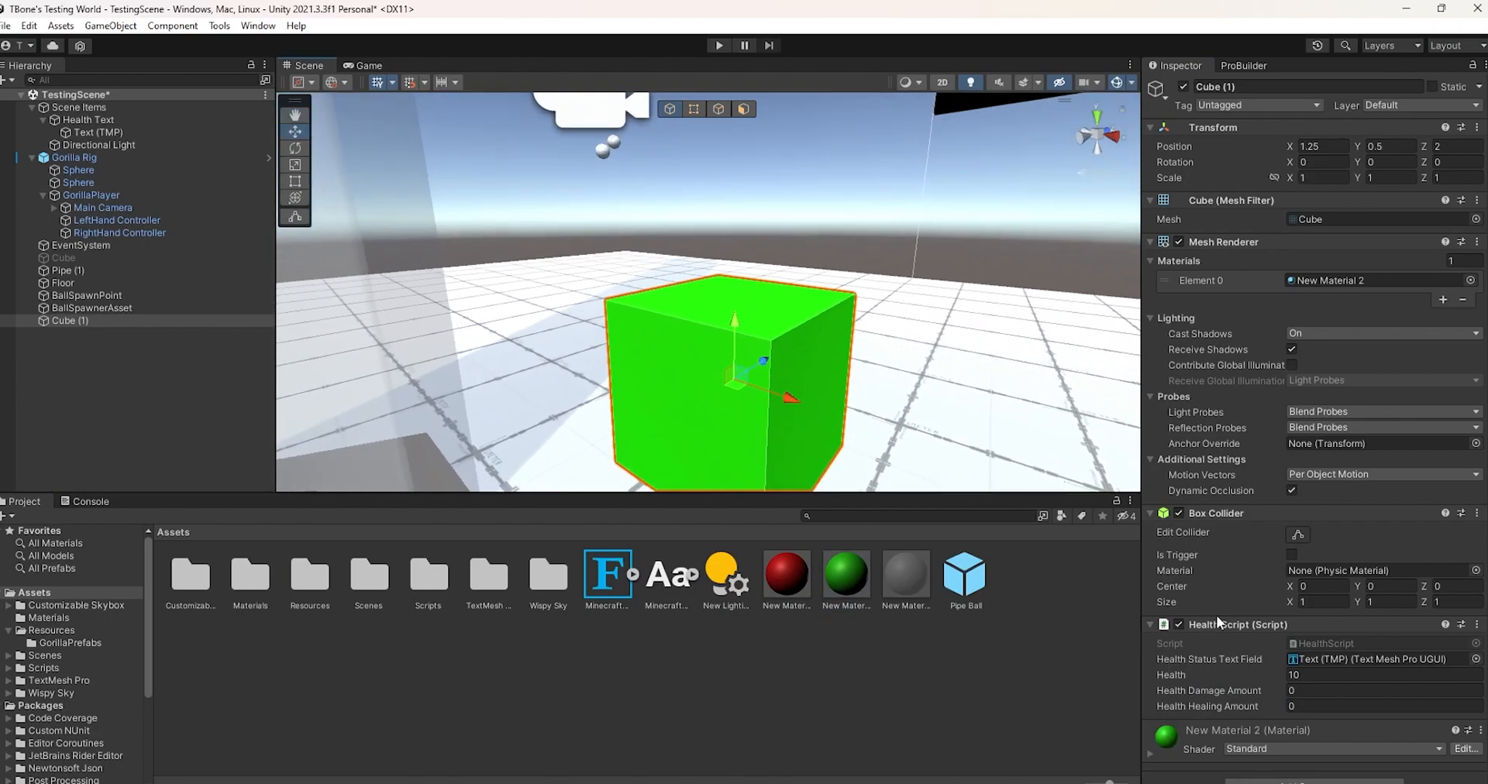
{"action": "left_click", "coordinate": [1377, 707]}
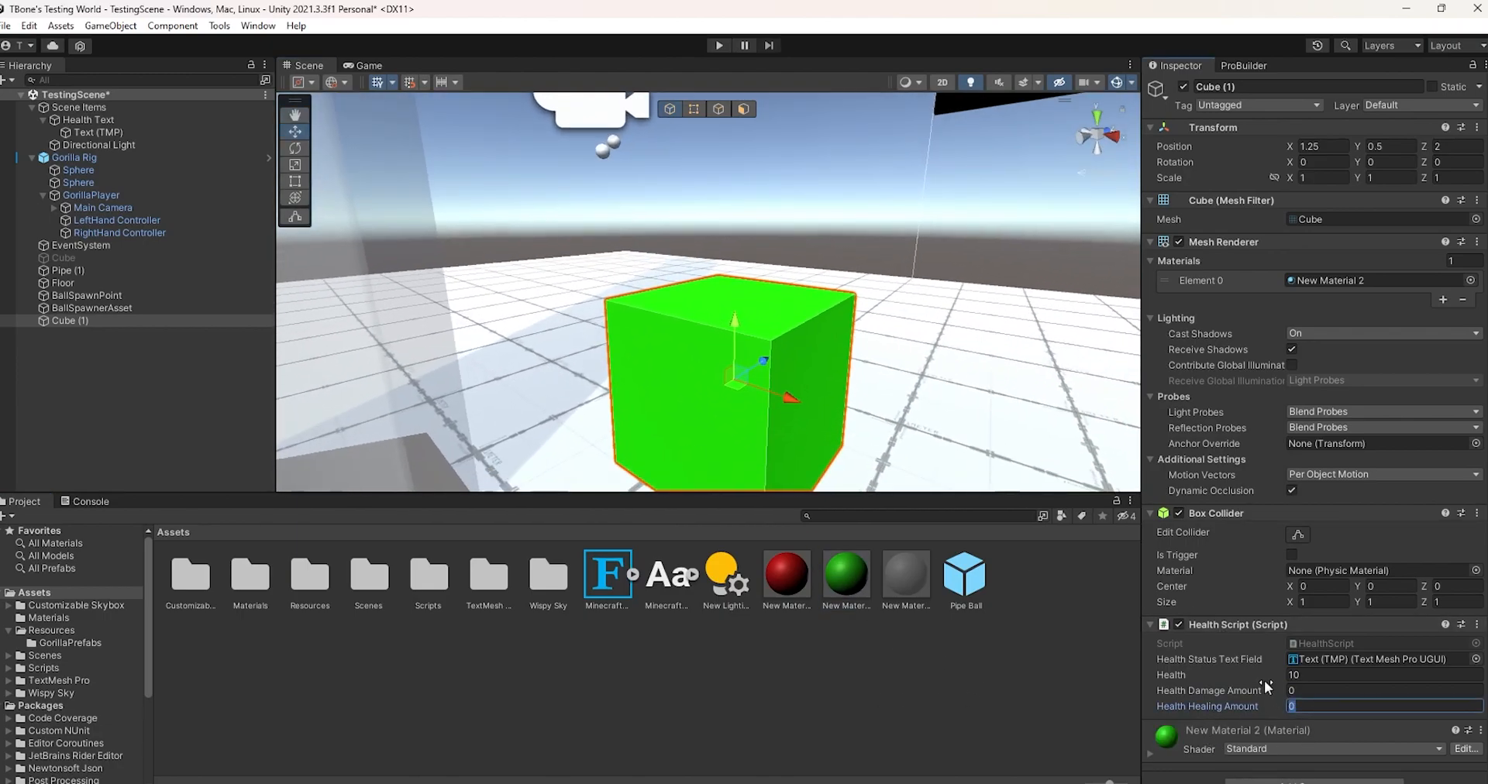
{"action": "type", "text": "1"}
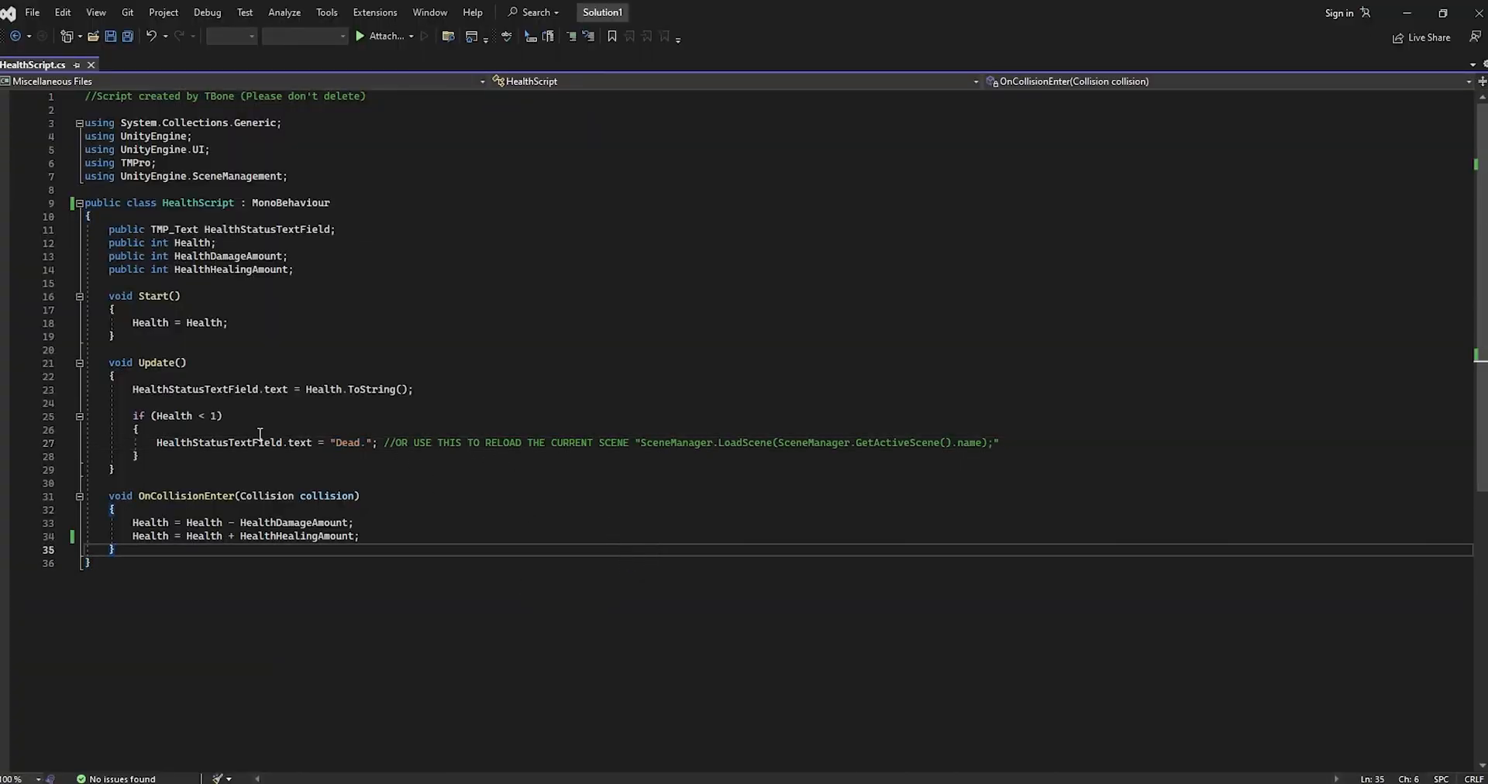
{"action": "mouse_move", "coordinate": [218, 443]}
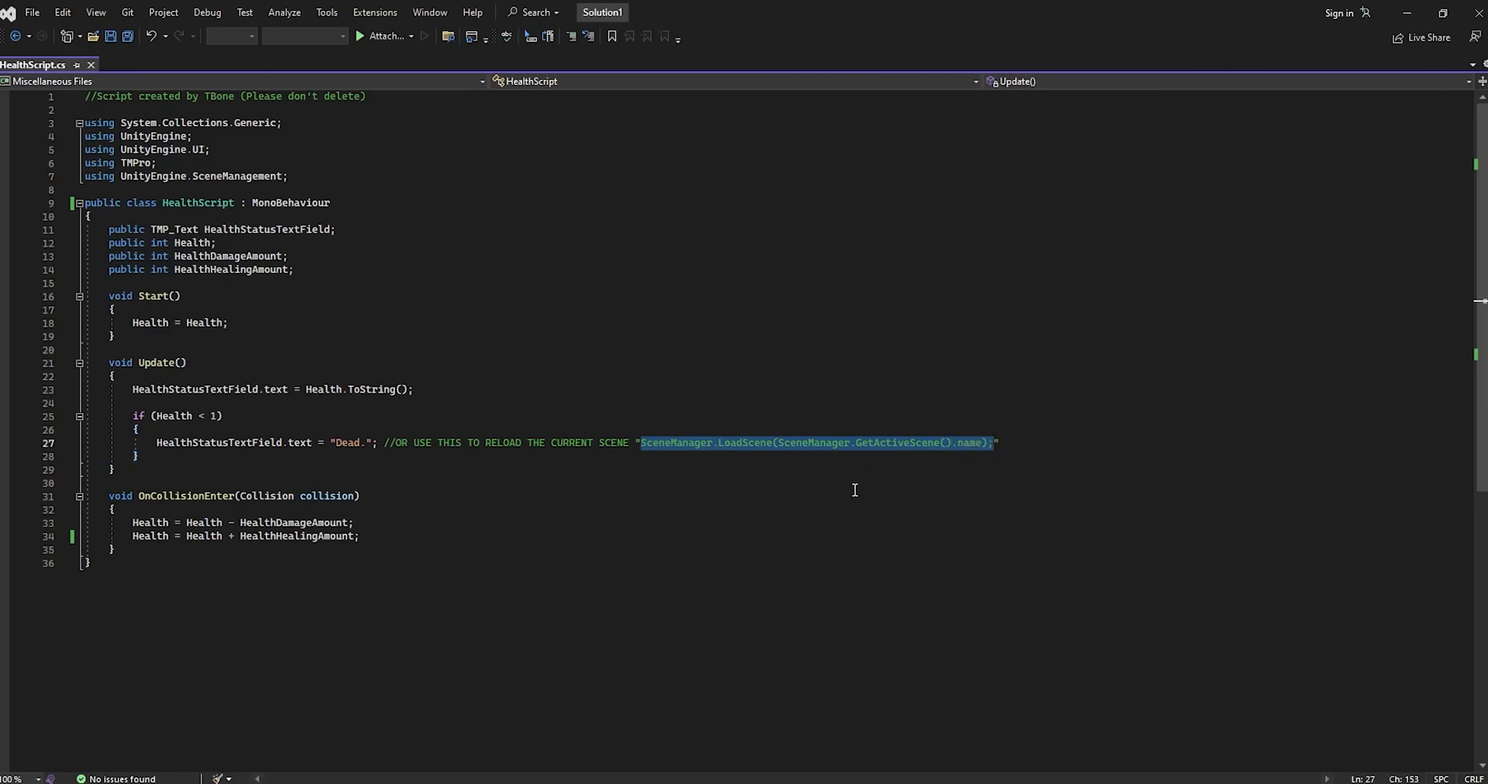
{"action": "mouse_move", "coordinate": [158, 442]}
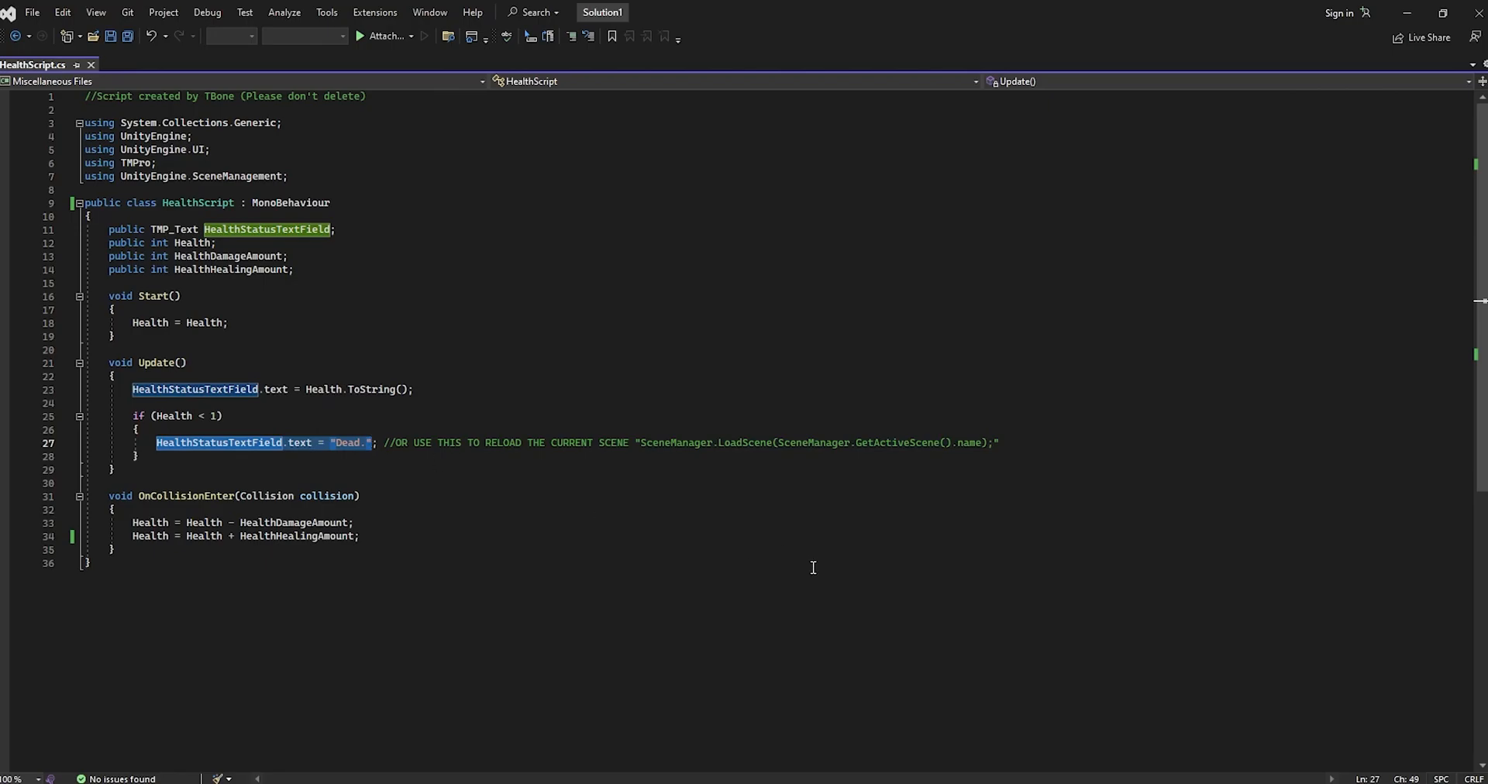
- Replace the "Dead." assignment with SceneManager.LoadScene(SceneManager.GetActiveScene().name)
{"action": "type", "text": "SceneManager.LoadScene(SceneManager.GetActiveScene().name);"}
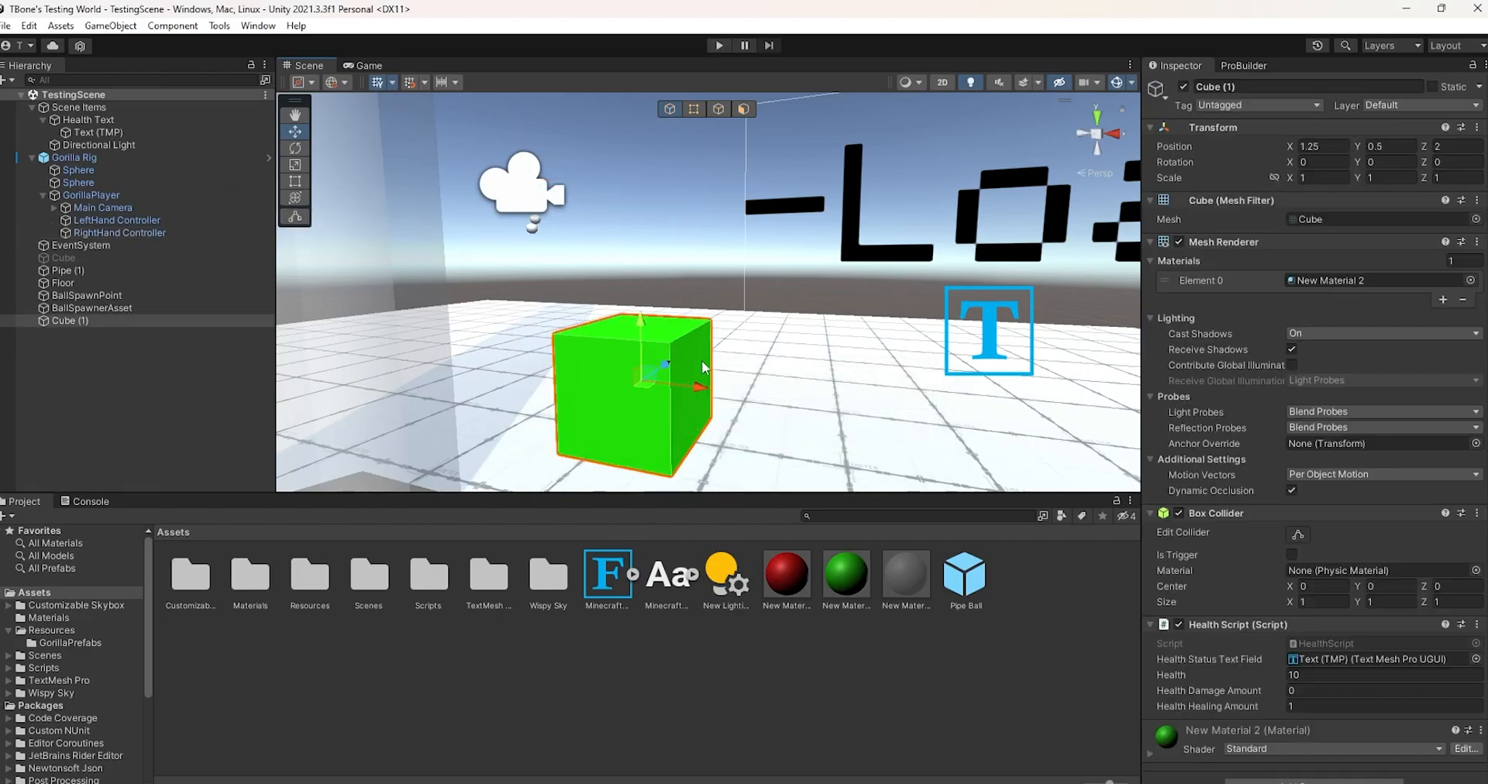
- Start the scene in Play mode to test the healing cube
{"action": "left_click", "coordinate": [1376, 707]}
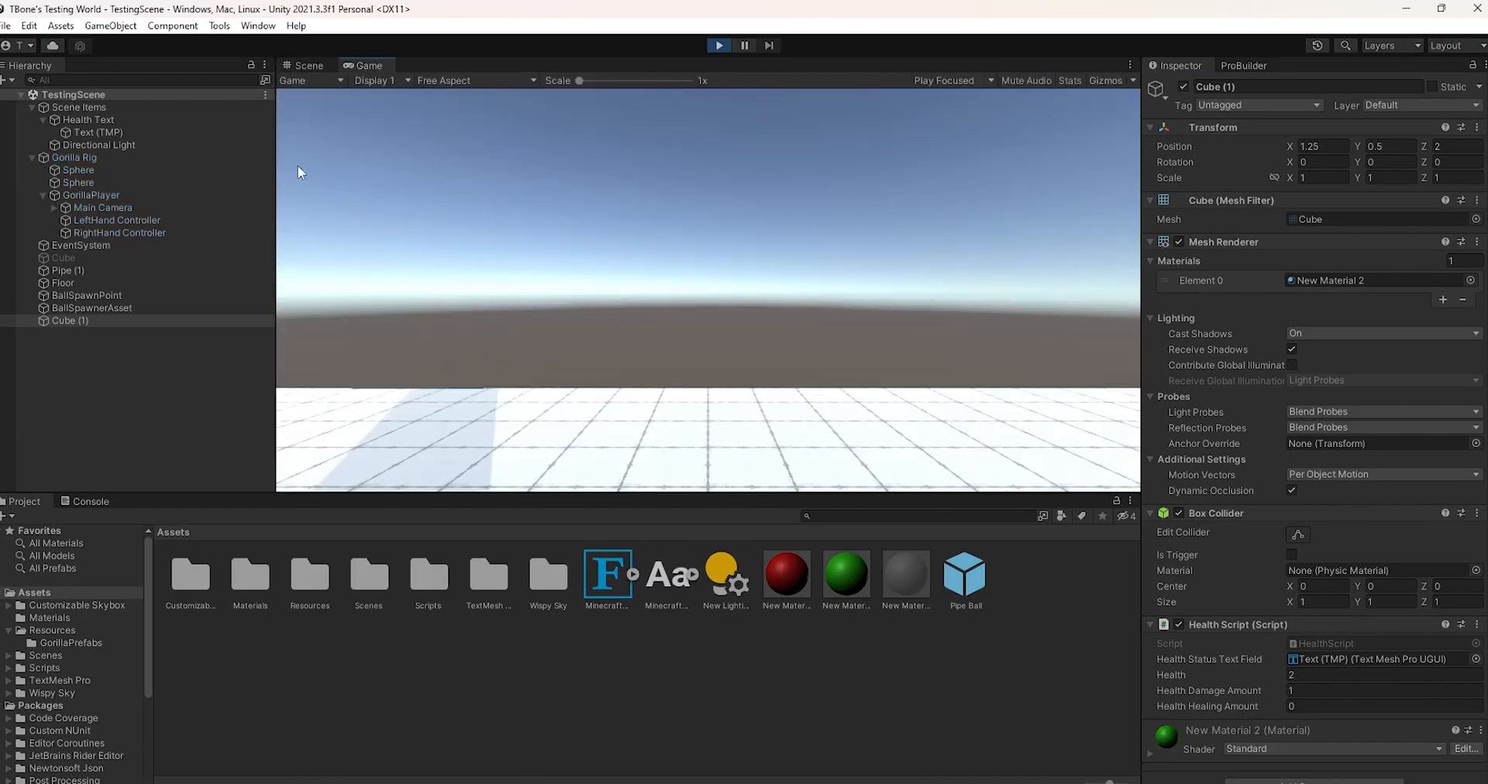
- In the Scene view expand Gorilla Rig and use the RightHand Controller to touch the cube, dropping health from 2 to 1
{"action": "left_click", "coordinate": [306, 66]}
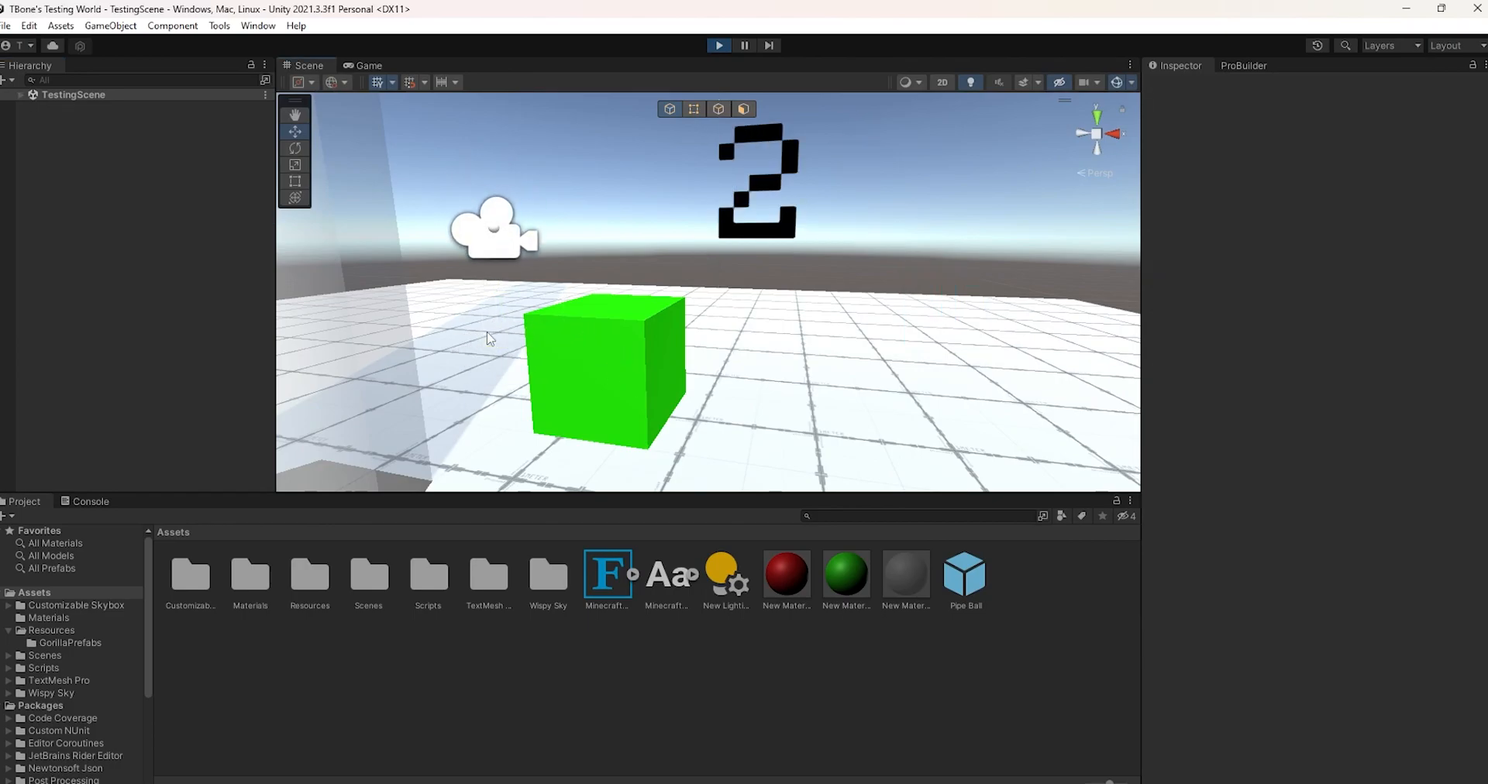
{"action": "left_click", "coordinate": [21, 94]}
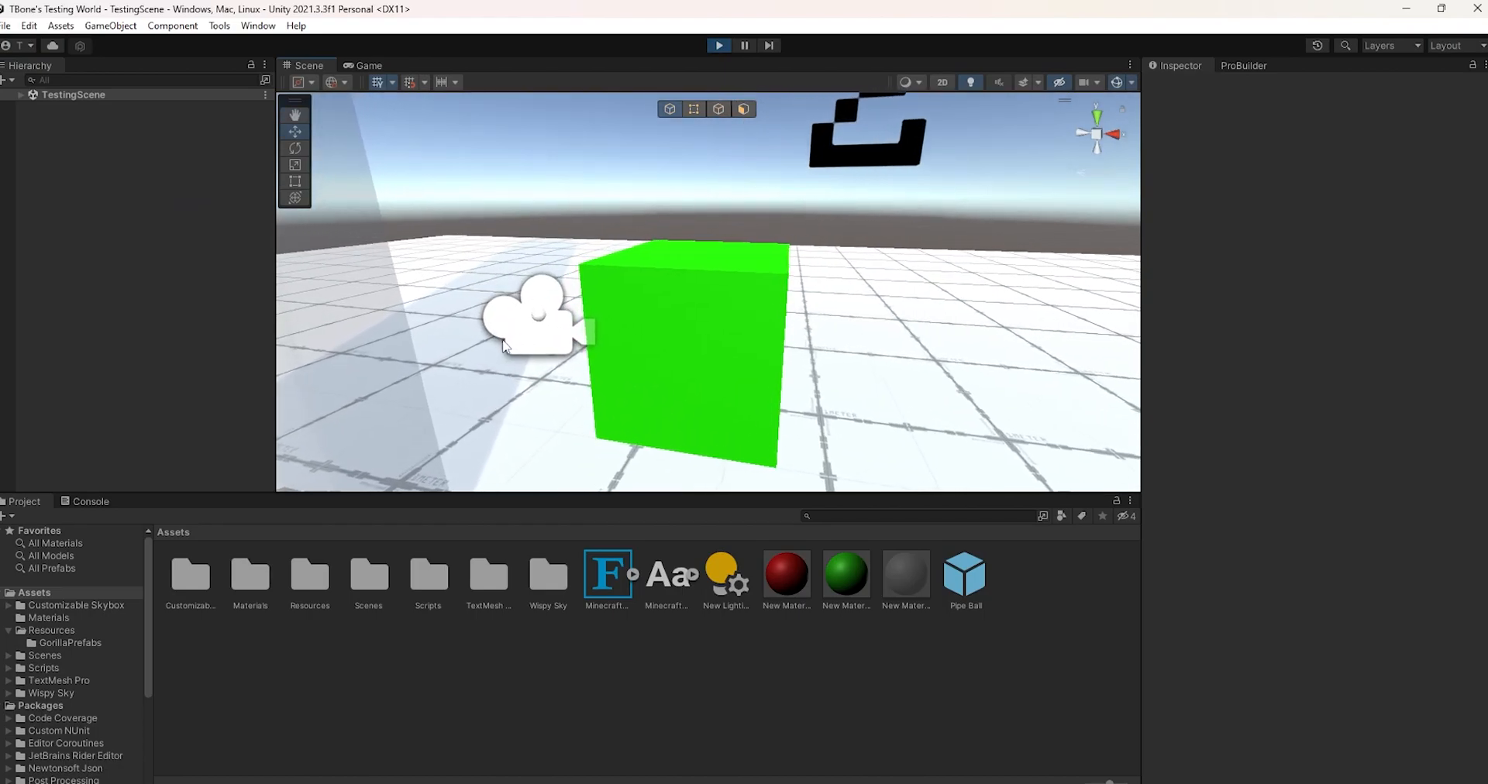
{"action": "left_click", "coordinate": [13, 94]}
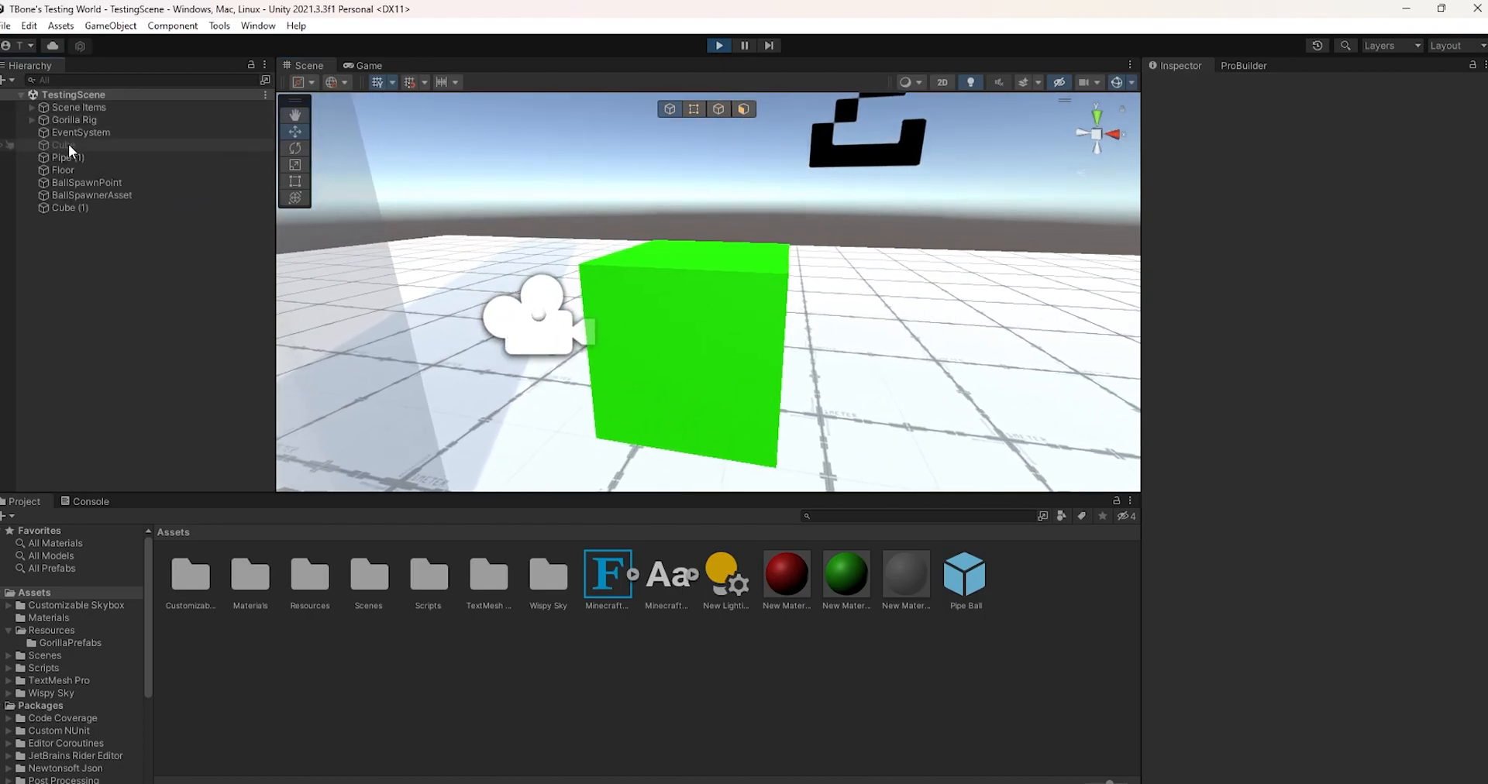
{"action": "left_click", "coordinate": [74, 120]}
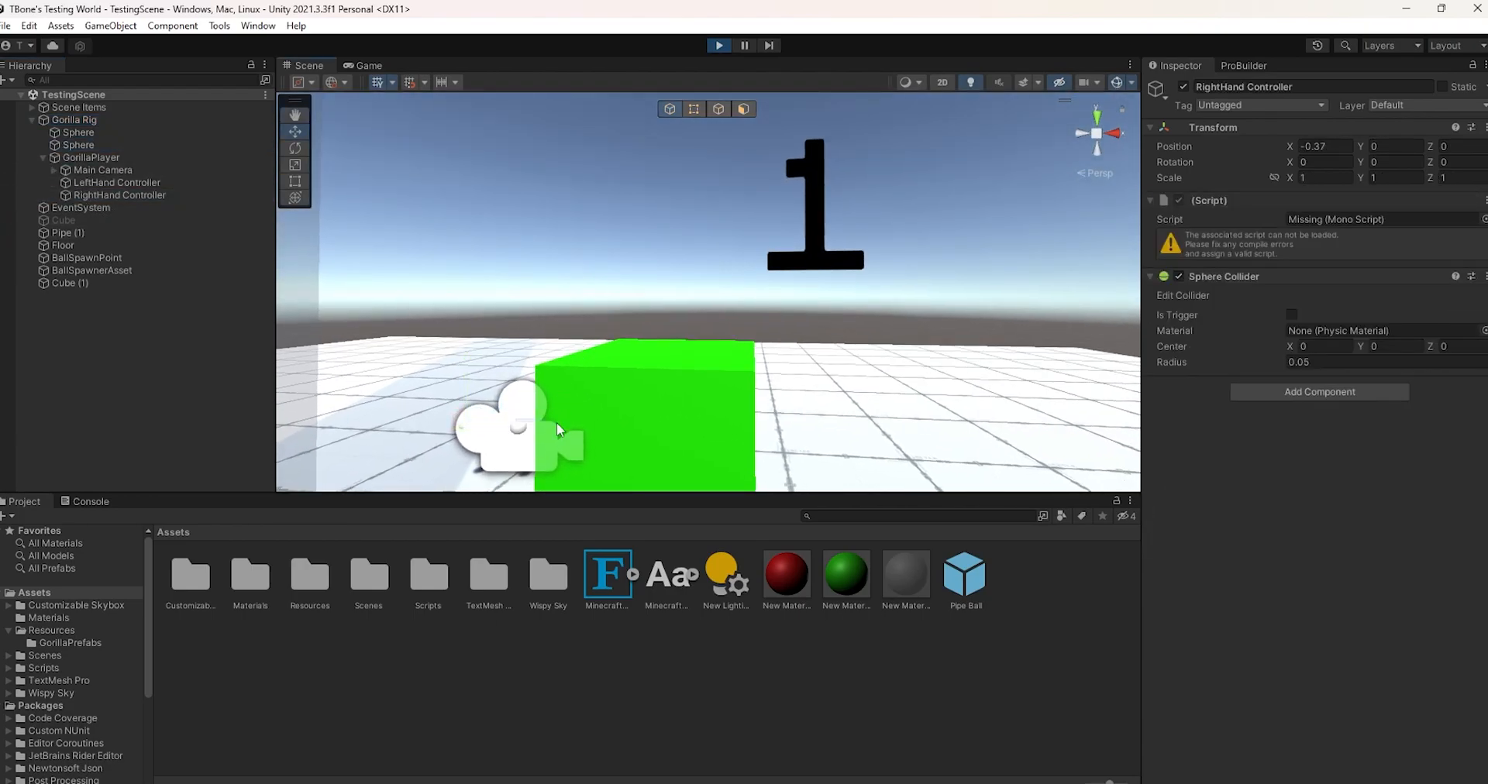
{"action": "left_click", "coordinate": [114, 182]}
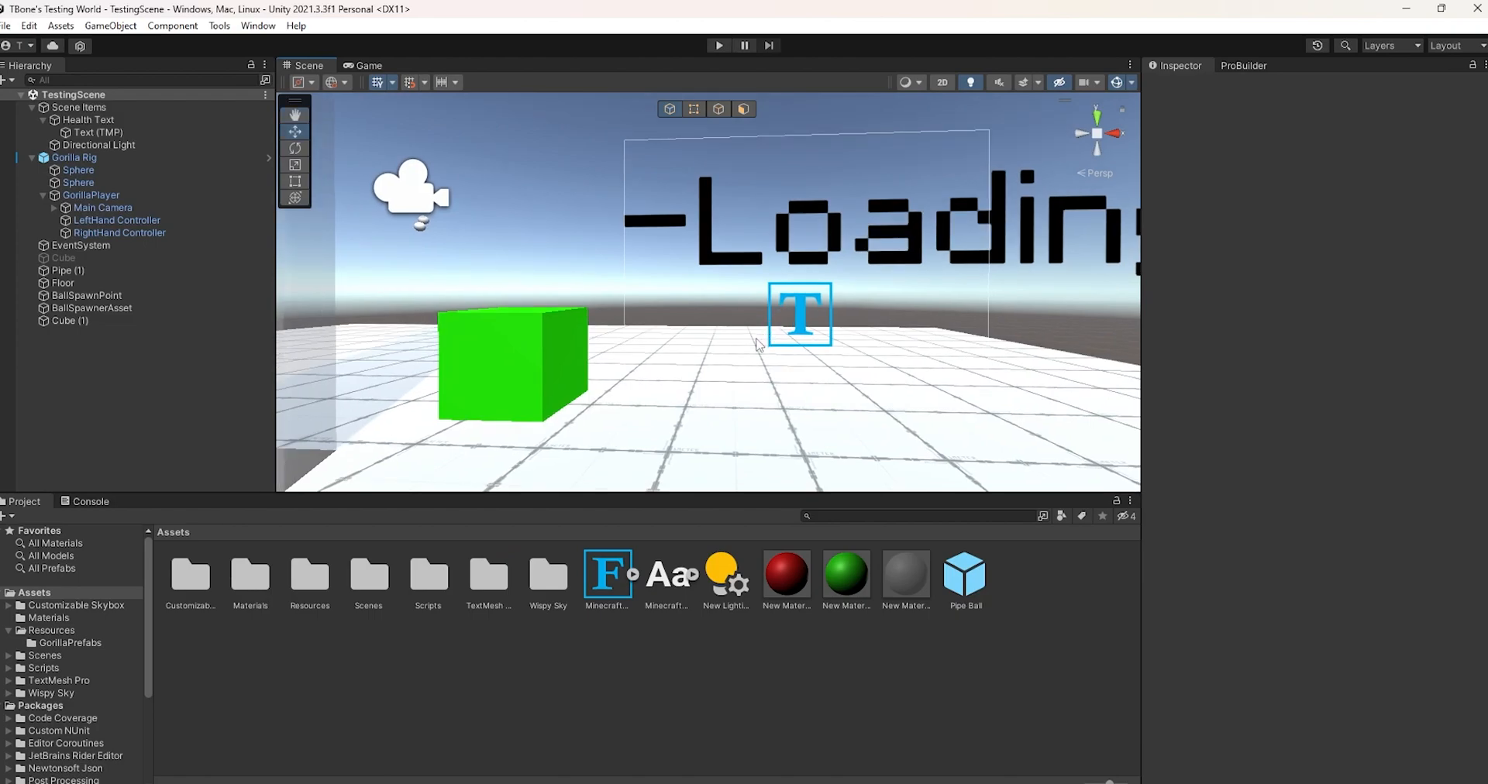
{"action": "mouse_move", "coordinate": [642, 345]}
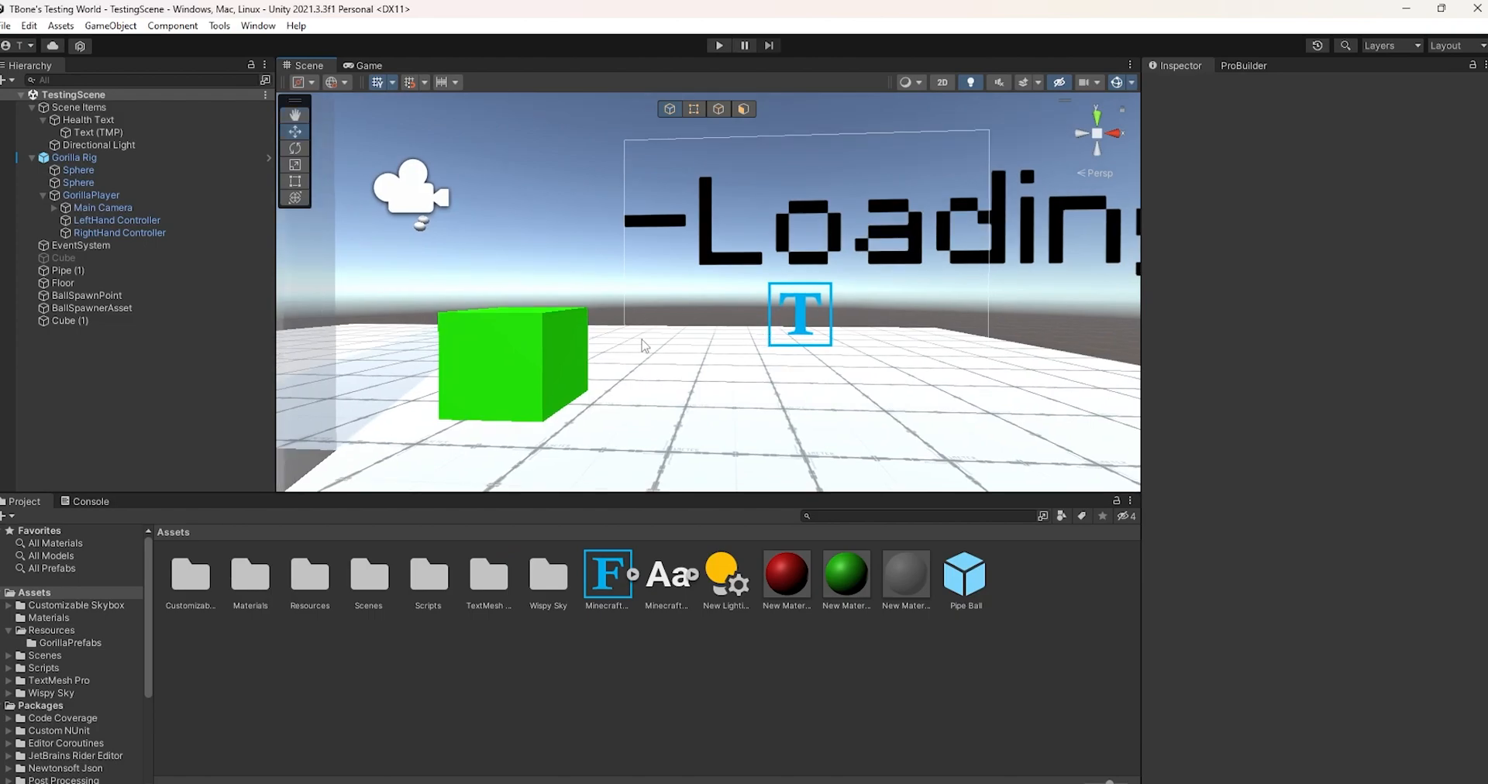